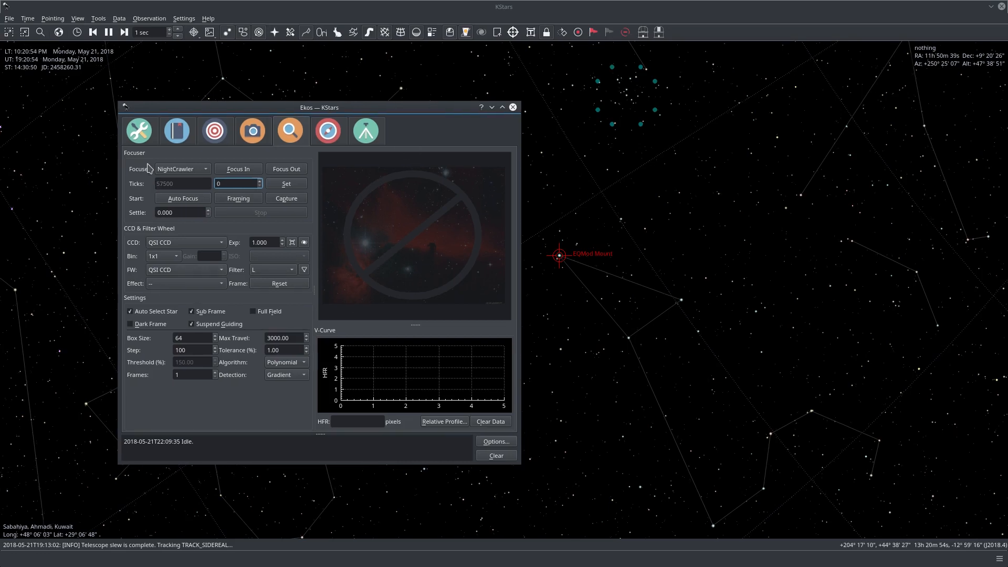
{"action": "mouse_move", "coordinate": [260, 159]}
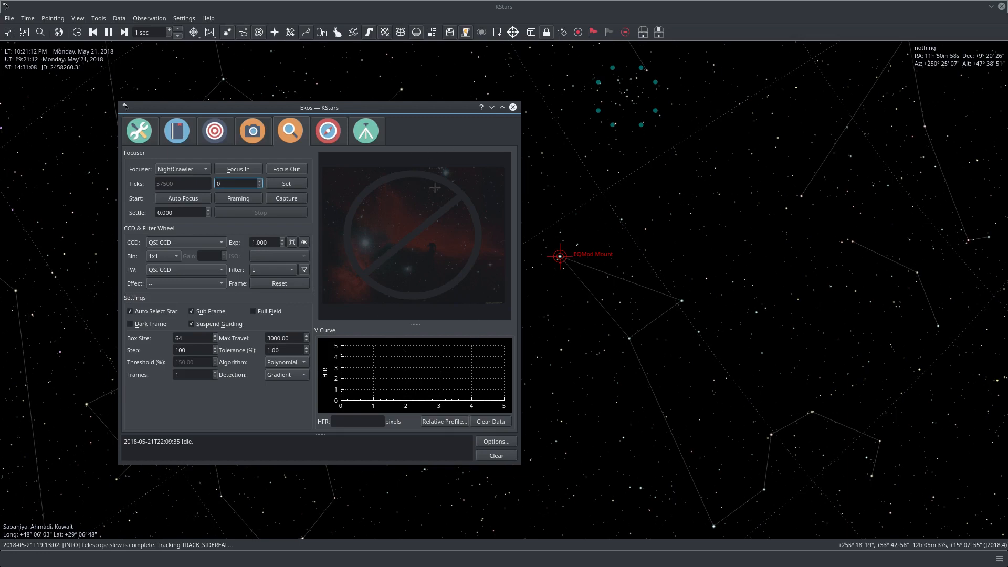
{"action": "mouse_move", "coordinate": [527, 241]}
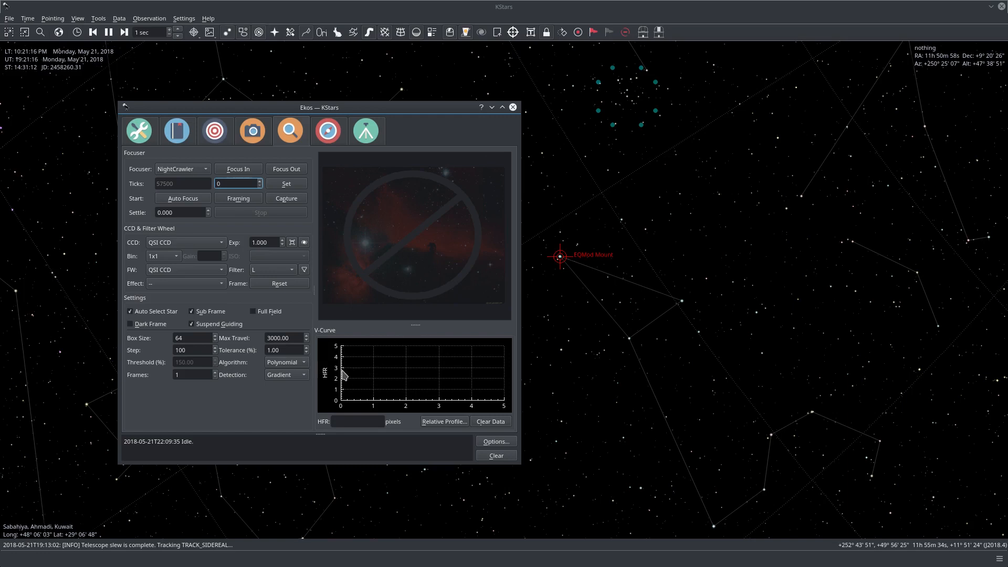
{"action": "mouse_move", "coordinate": [388, 417]}
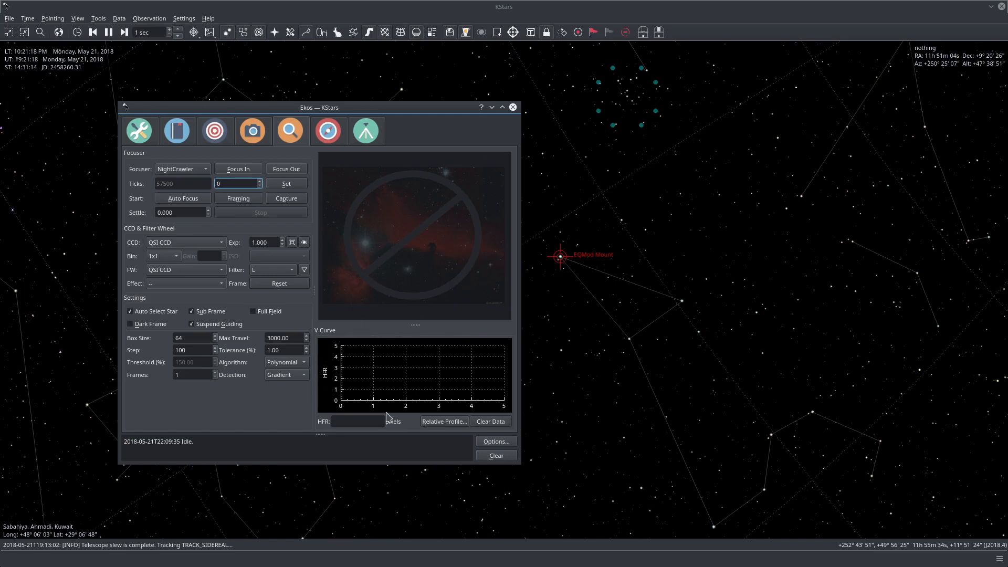
{"action": "mouse_move", "coordinate": [478, 378]}
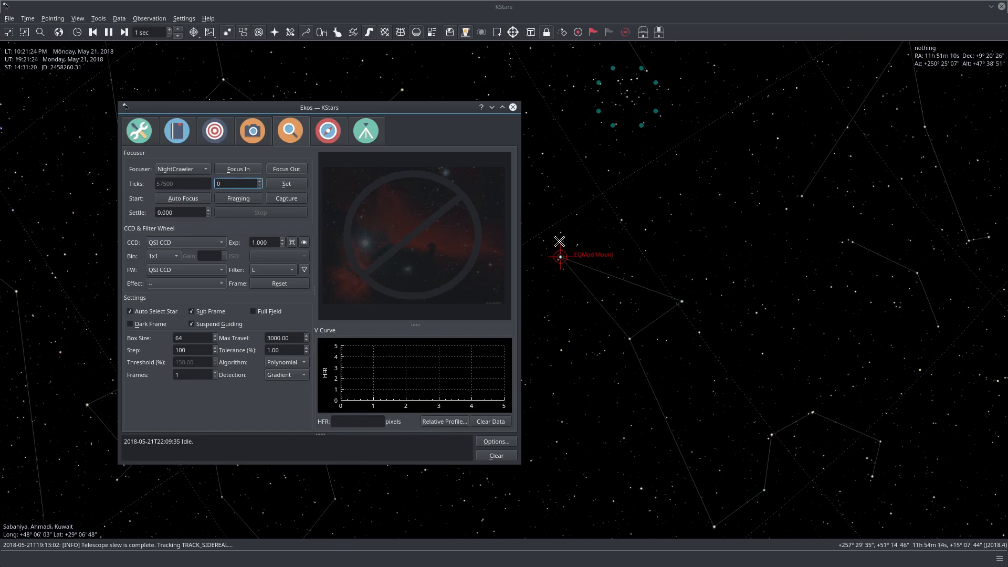
{"action": "mouse_move", "coordinate": [576, 282]}
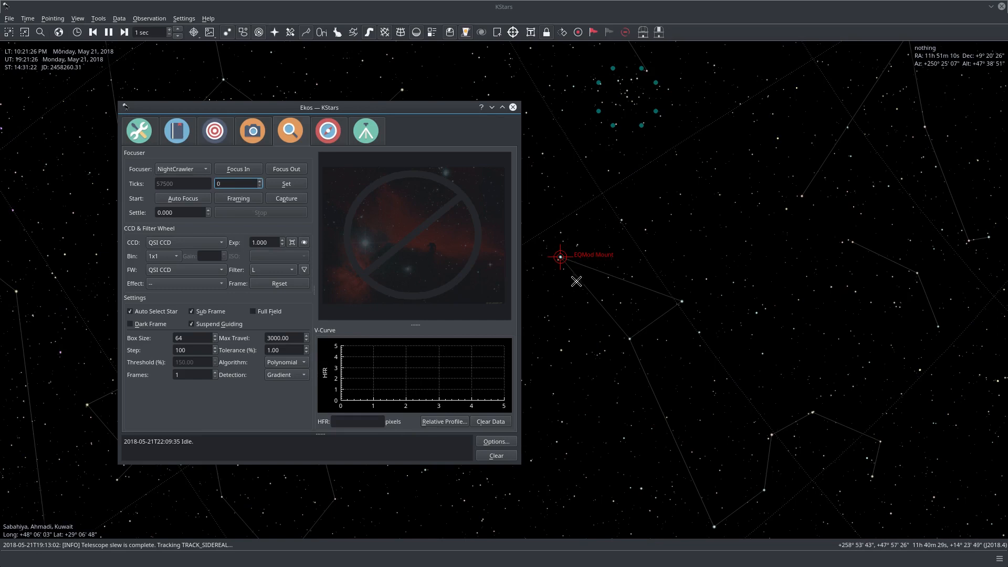
{"action": "mouse_move", "coordinate": [489, 283]}
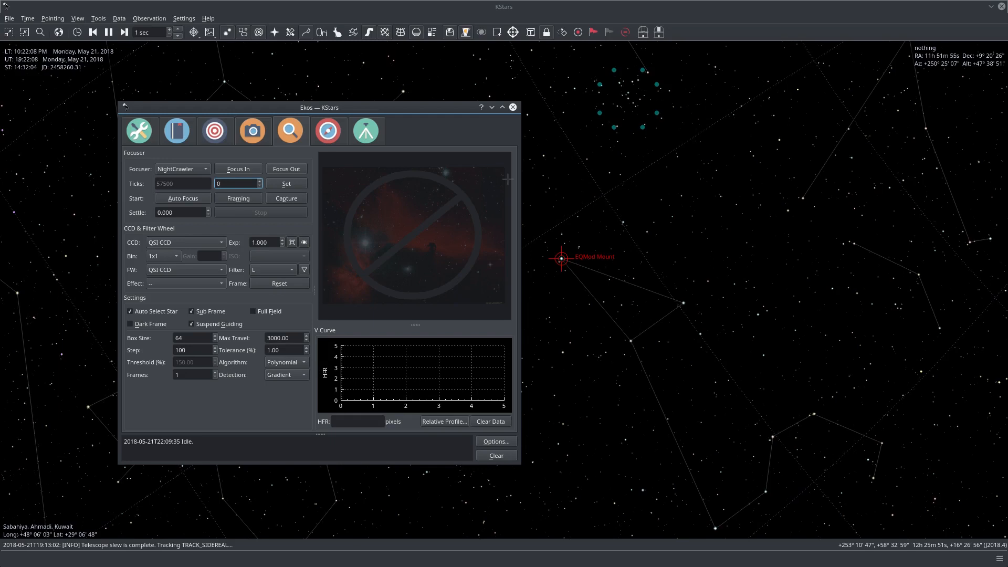
{"action": "mouse_move", "coordinate": [428, 378]}
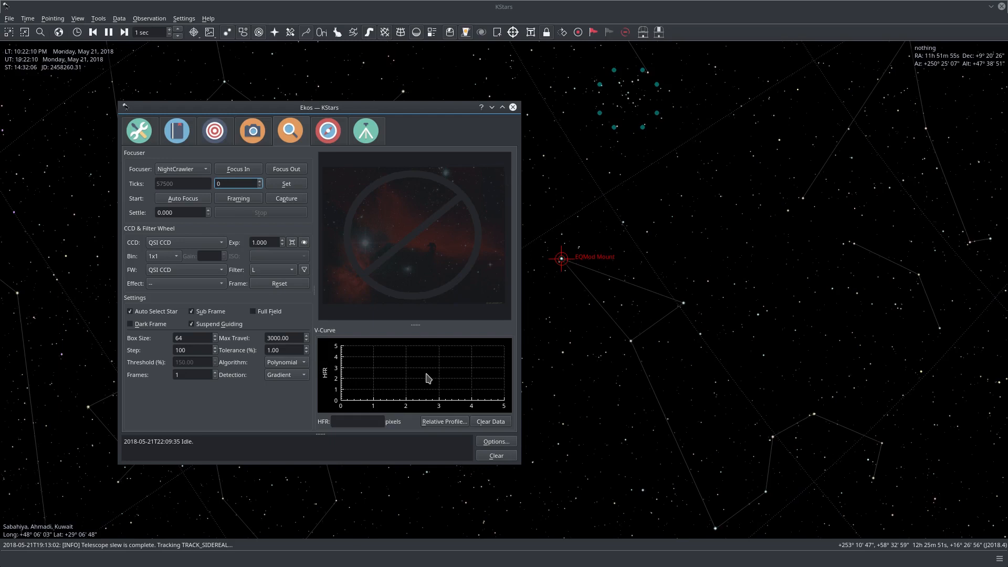
{"action": "mouse_move", "coordinate": [311, 409]}
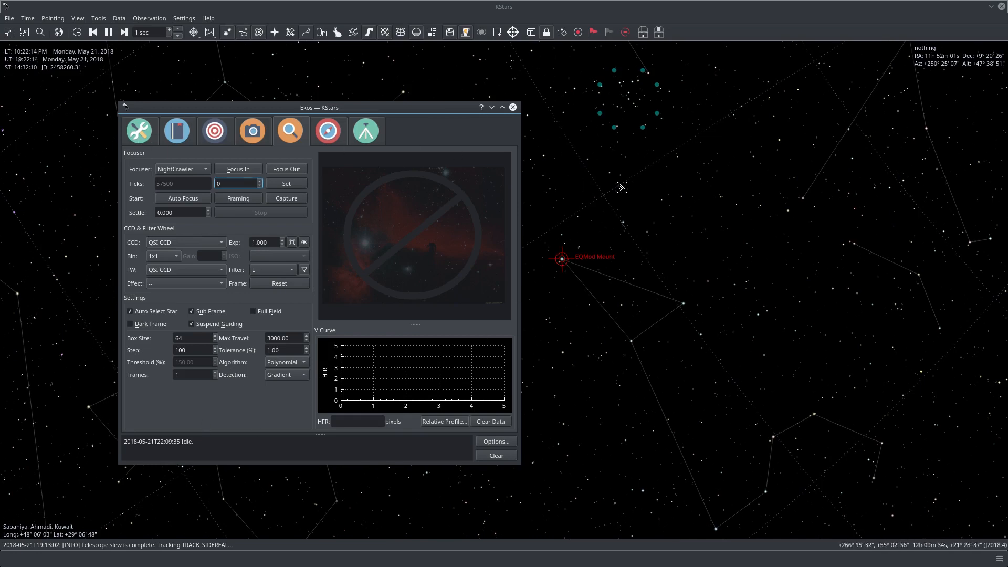
{"action": "mouse_move", "coordinate": [521, 420]}
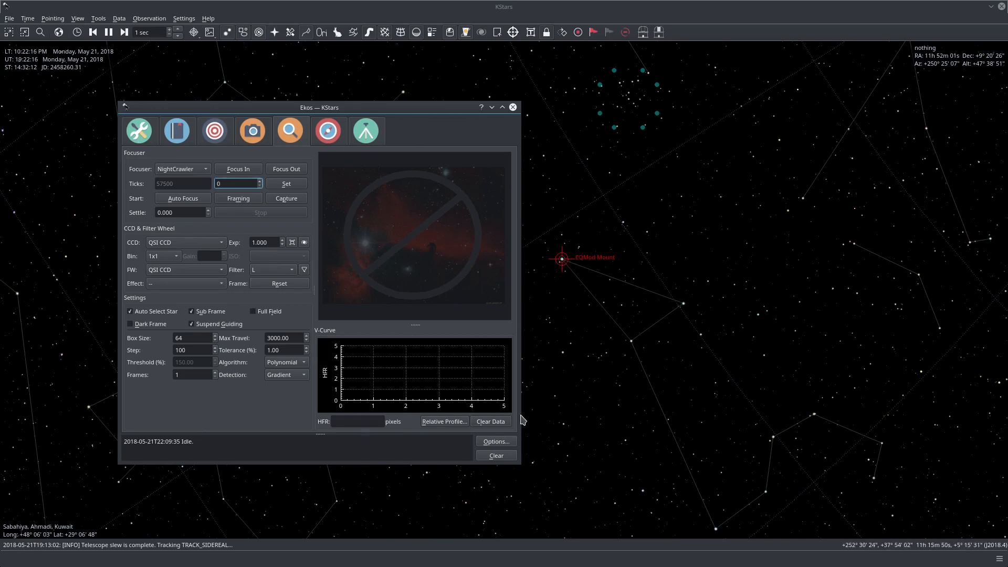
{"action": "mouse_move", "coordinate": [87, 393]}
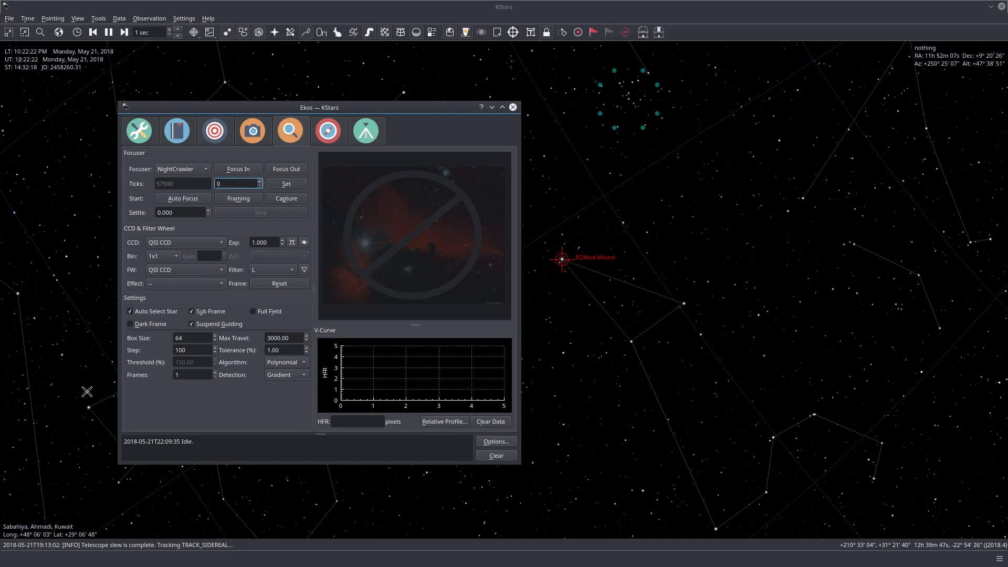
{"action": "mouse_move", "coordinate": [40, 379]}
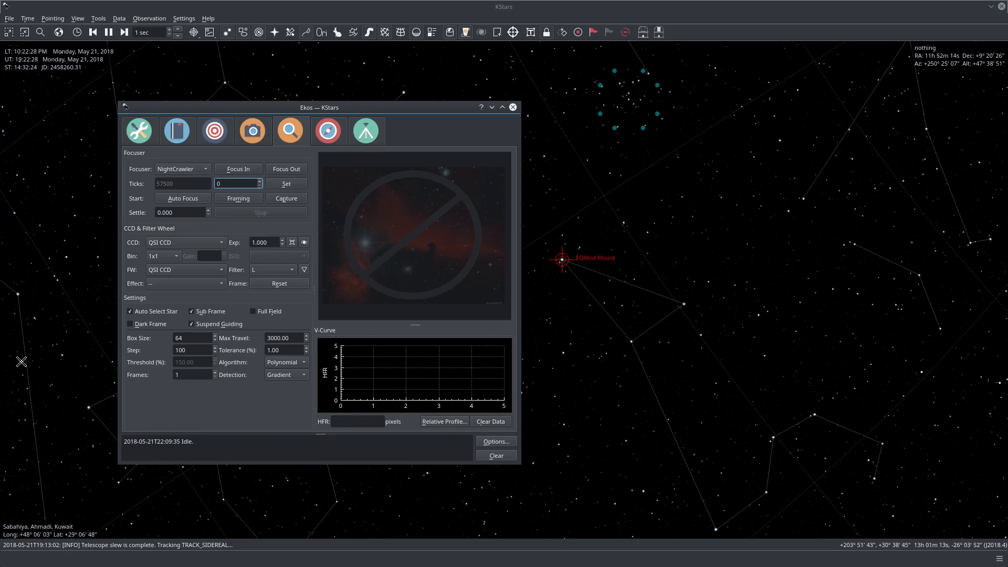
{"action": "mouse_move", "coordinate": [65, 311]}
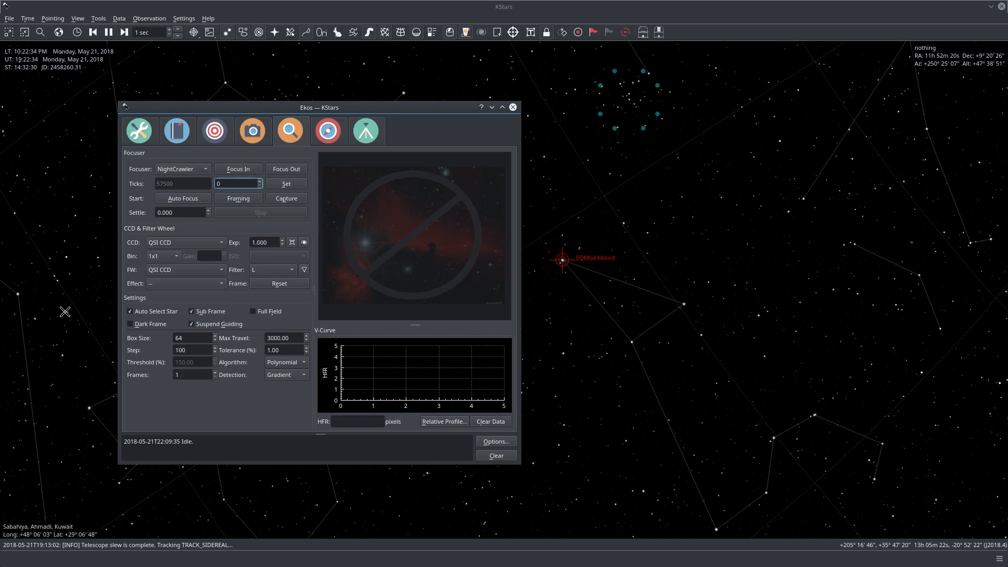
{"action": "mouse_move", "coordinate": [561, 293]}
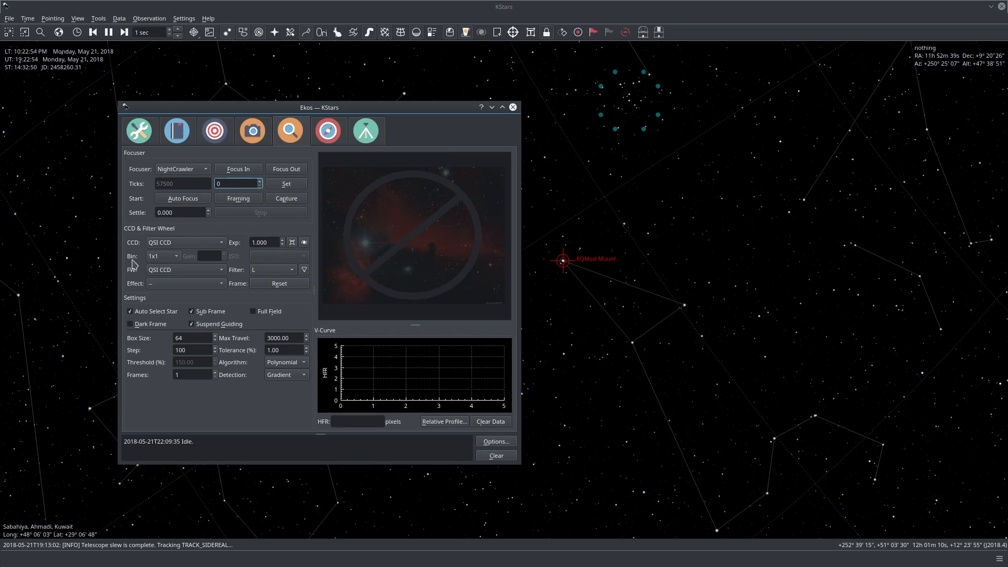
Set the focus camera binning to 4x4 and start continuous framing exposures.
{"action": "left_click", "coordinate": [161, 255]}
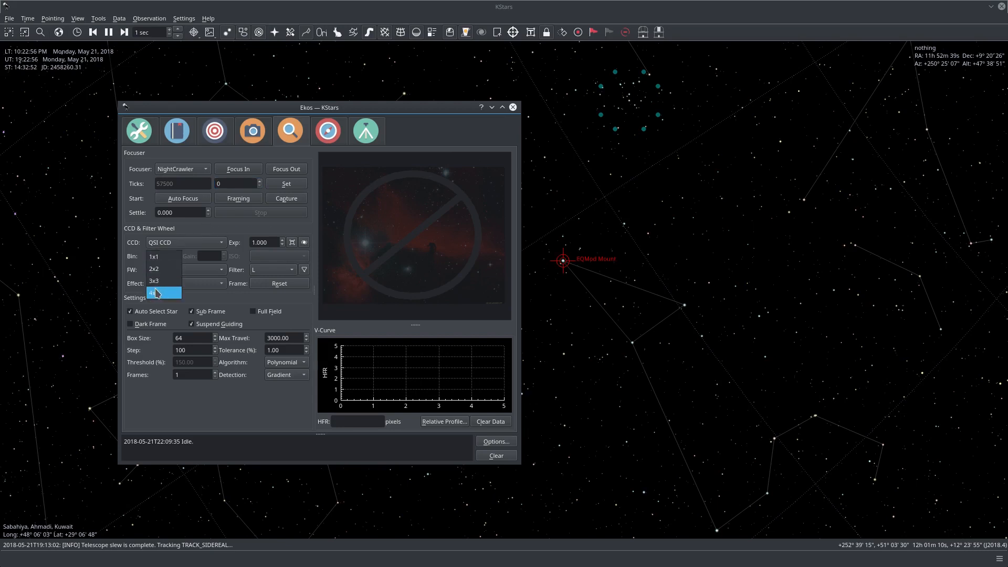
{"action": "left_click", "coordinate": [159, 292]}
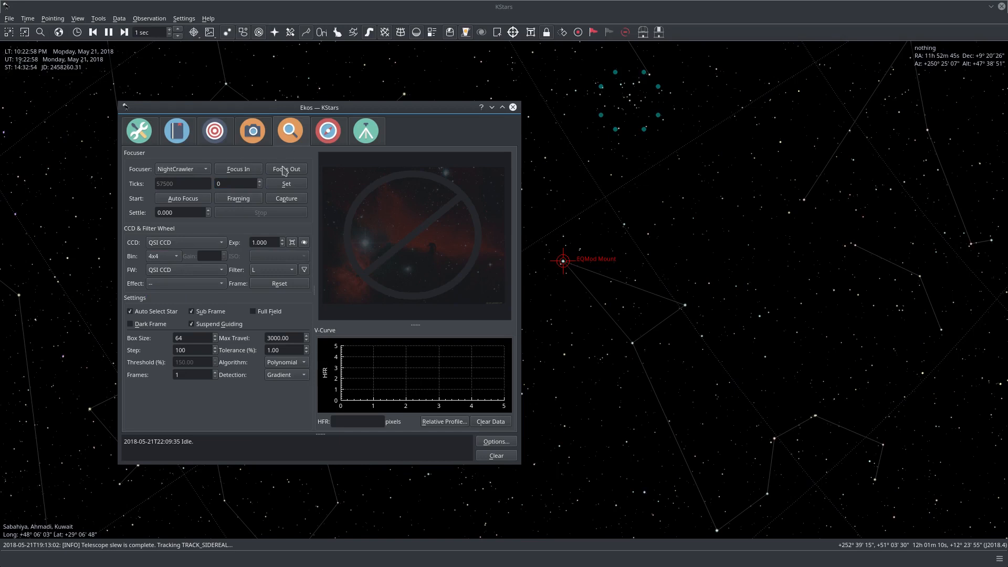
{"action": "mouse_move", "coordinate": [209, 245]}
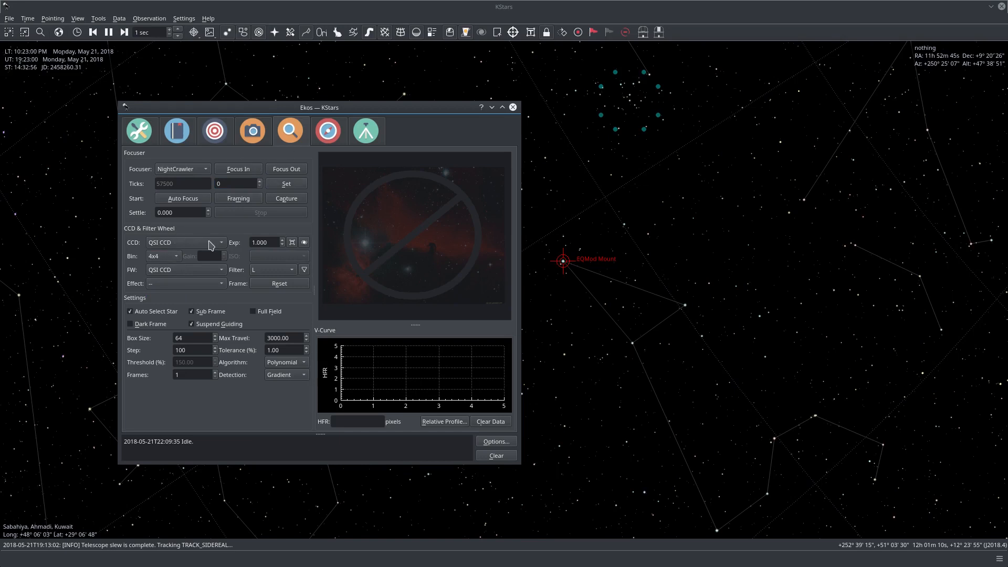
{"action": "mouse_move", "coordinate": [233, 243]}
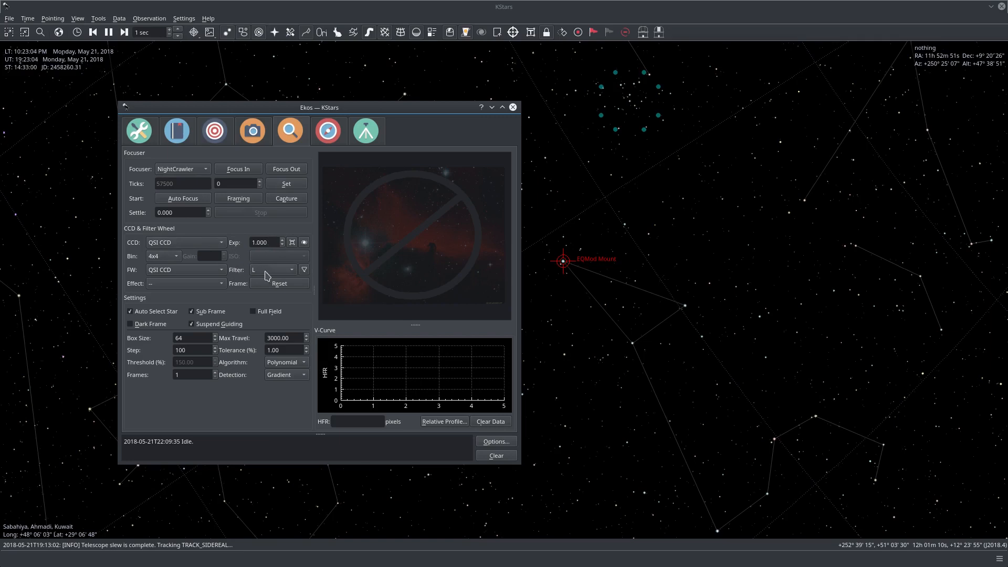
{"action": "mouse_move", "coordinate": [112, 184]}
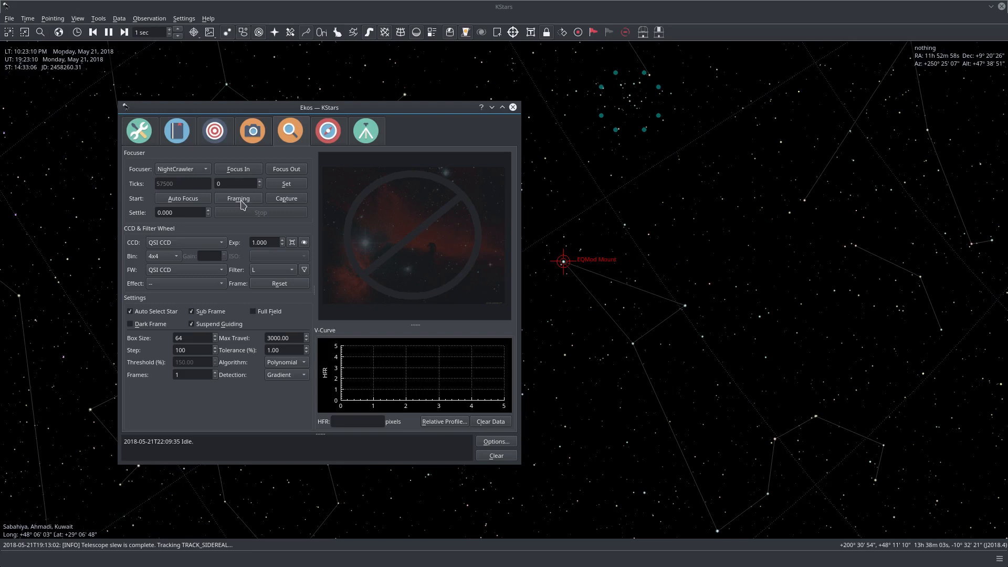
{"action": "left_click", "coordinate": [238, 198]}
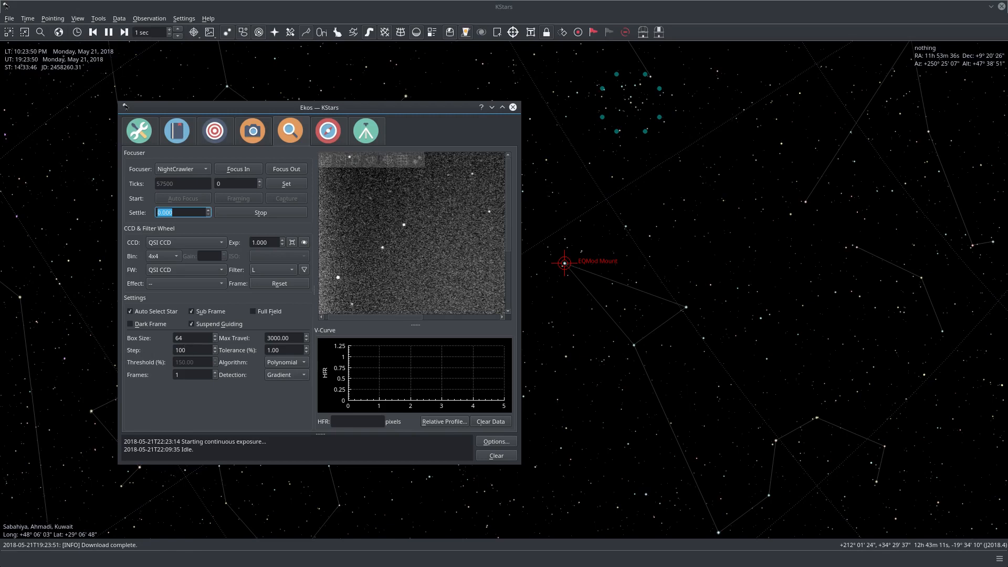
Move the focuser in 100 steps, then set Step to 500 and move in again.
{"action": "left_click", "coordinate": [237, 168]}
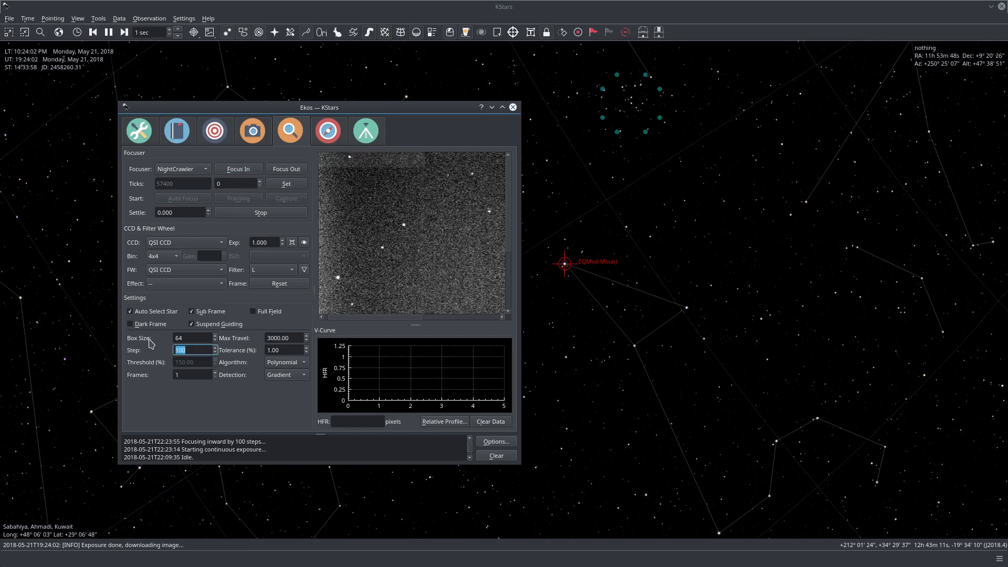
{"action": "type", "text": "500"}
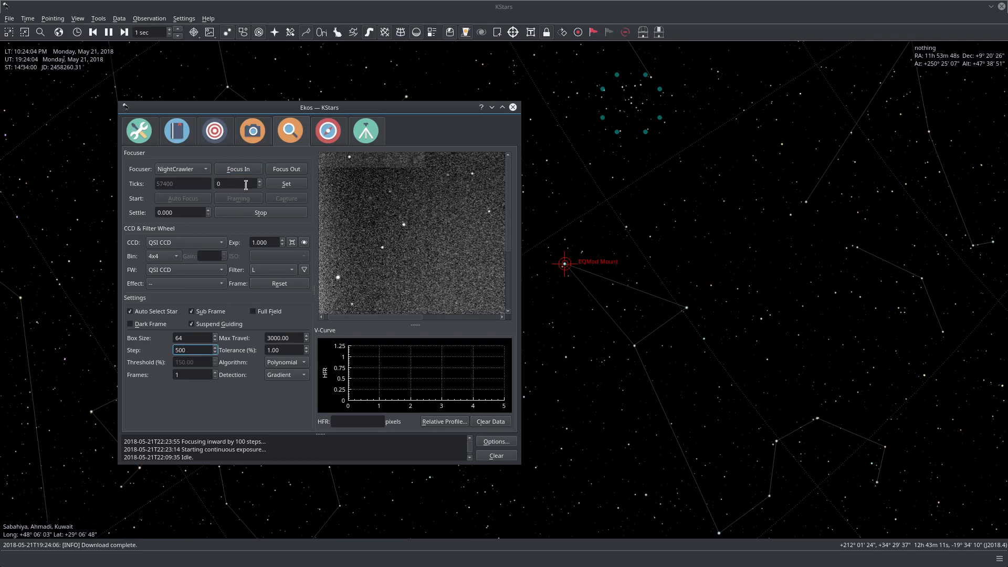
{"action": "left_click", "coordinate": [238, 169]}
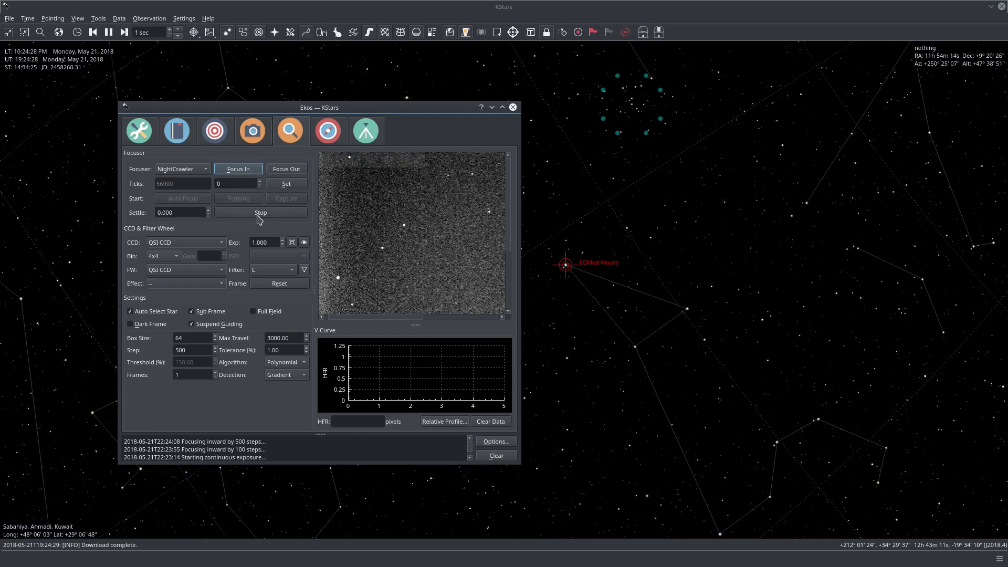
Stop framing, turn off automatic star selection, and set binning to 1x1.
{"action": "left_click", "coordinate": [260, 212]}
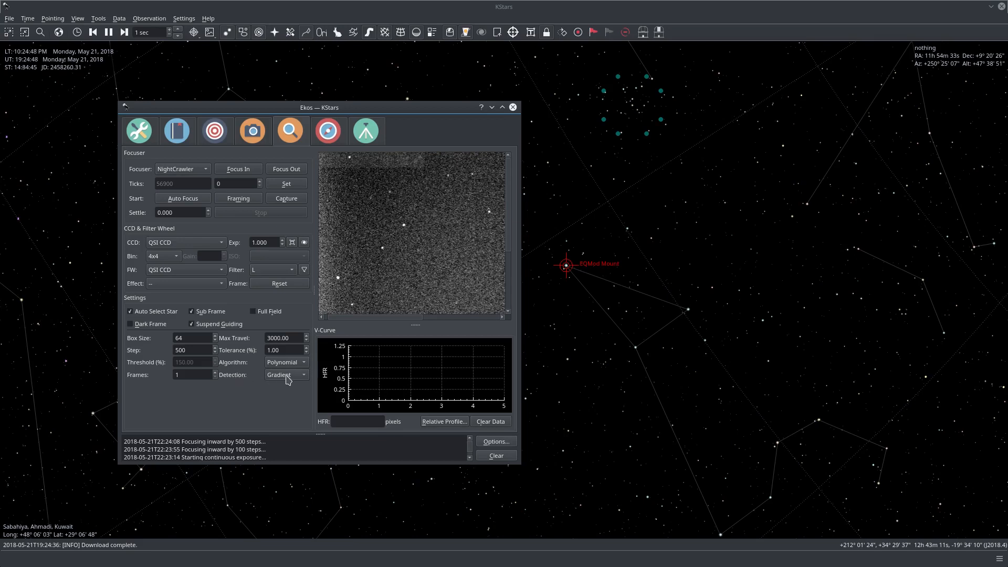
{"action": "mouse_move", "coordinate": [138, 315]}
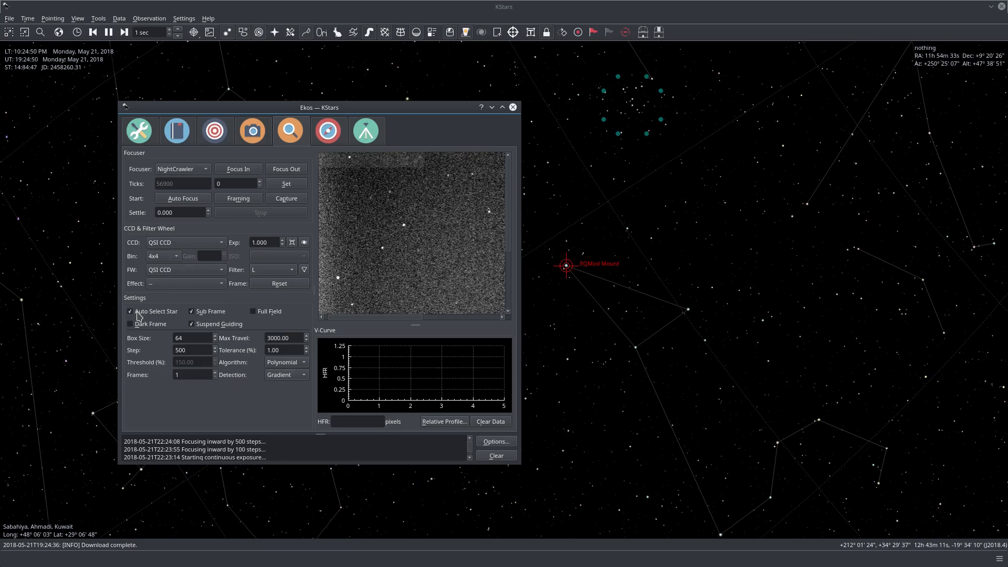
{"action": "left_click", "coordinate": [130, 311]}
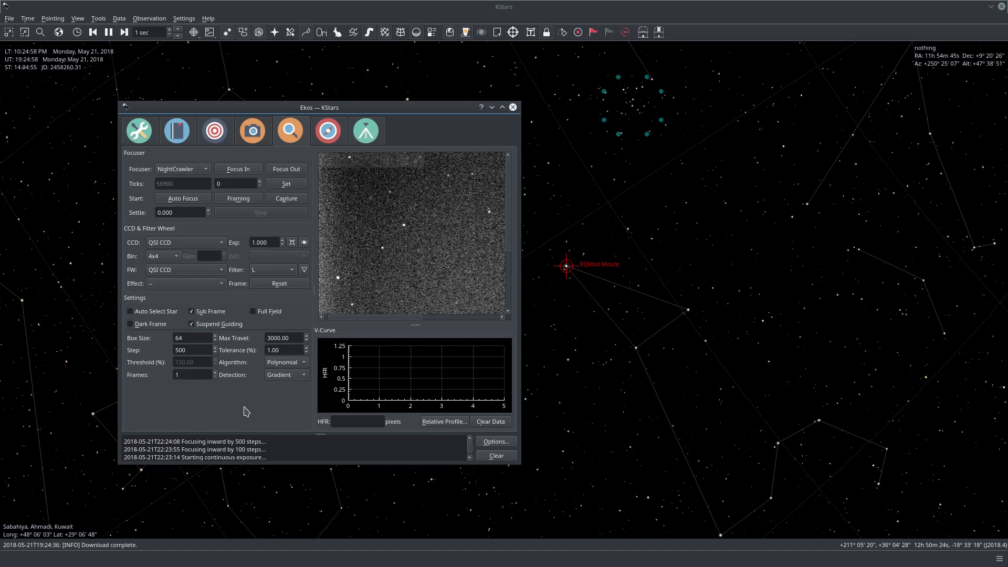
{"action": "mouse_move", "coordinate": [159, 353]}
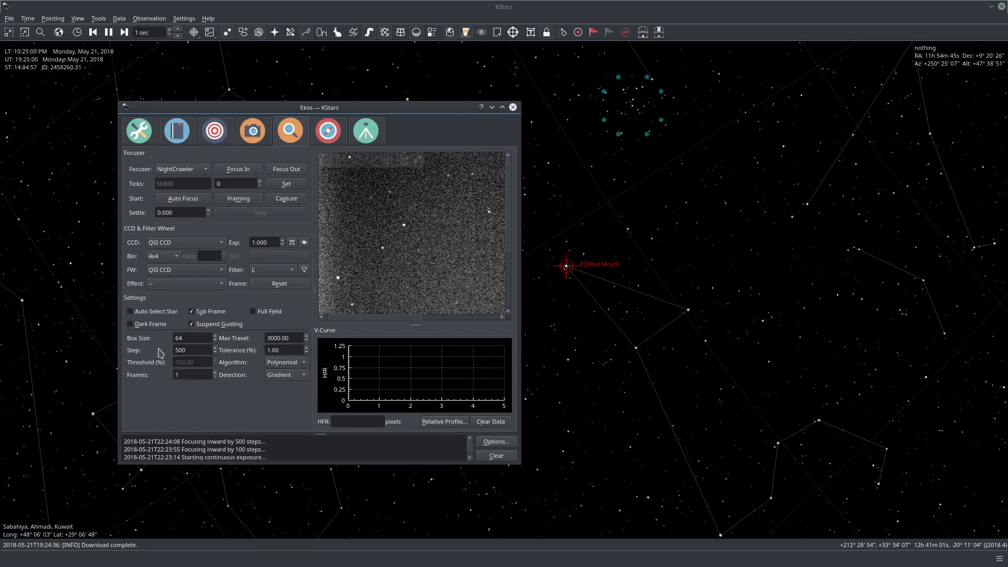
{"action": "mouse_move", "coordinate": [203, 414]}
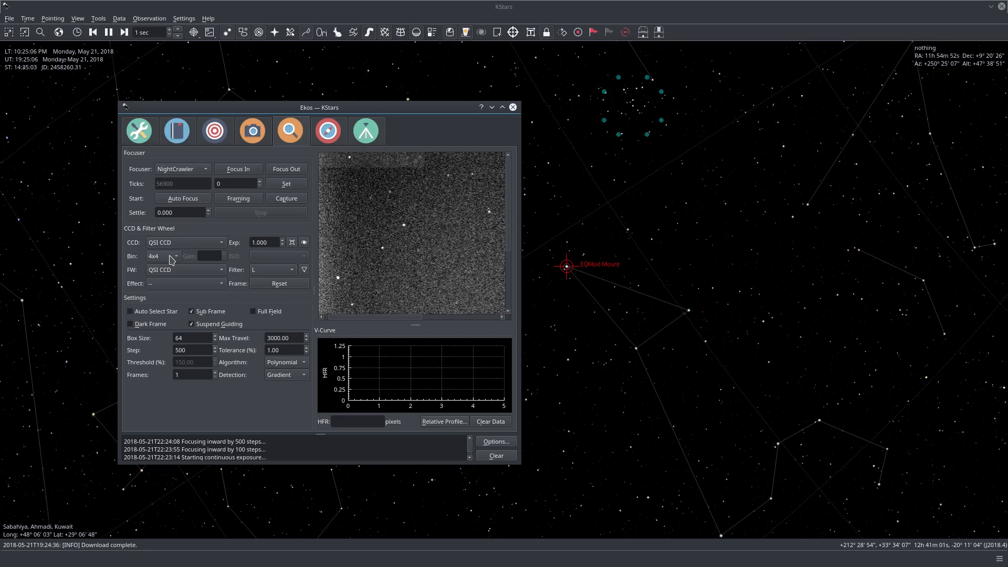
{"action": "left_click", "coordinate": [162, 256]}
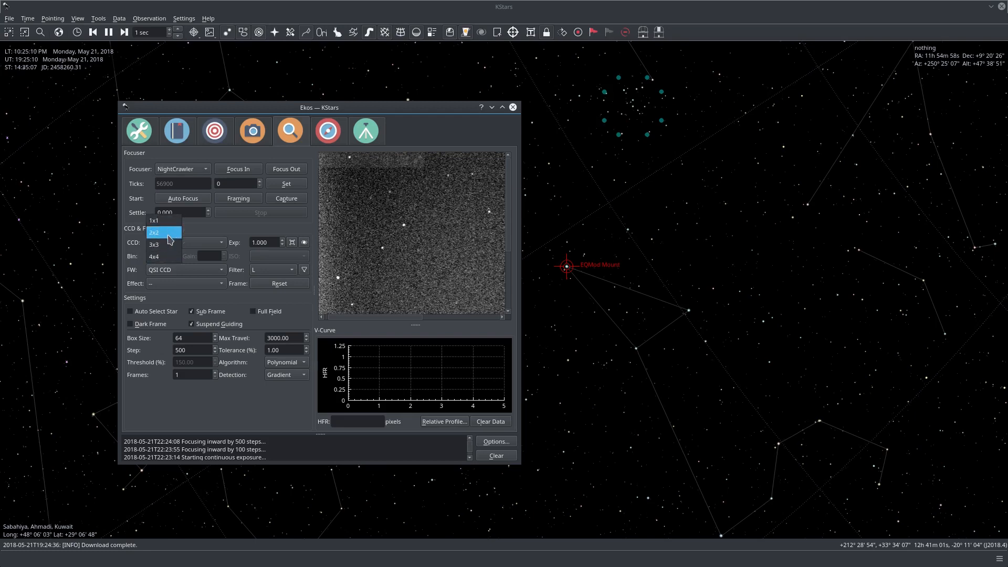
{"action": "left_click", "coordinate": [158, 221]}
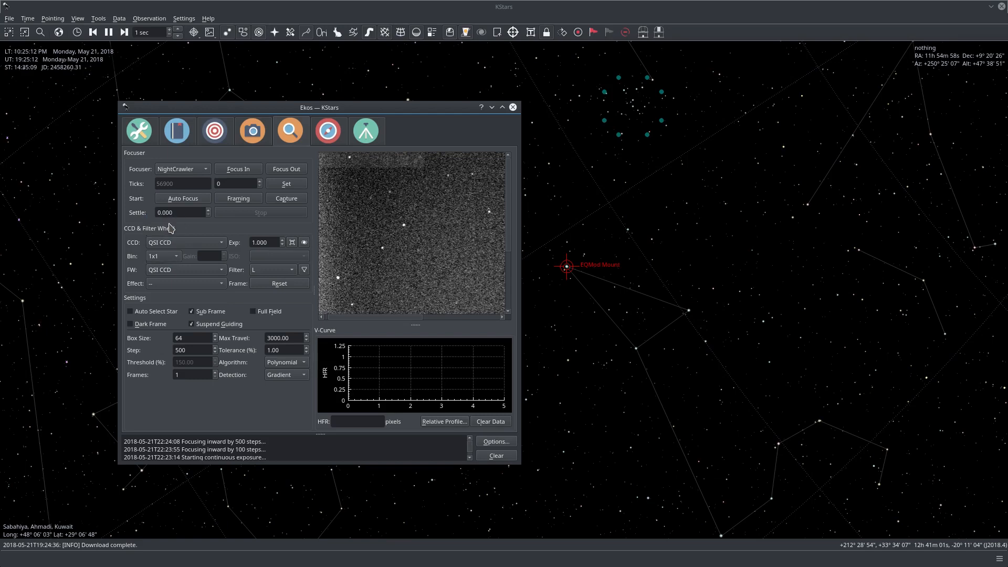
{"action": "mouse_move", "coordinate": [160, 262]}
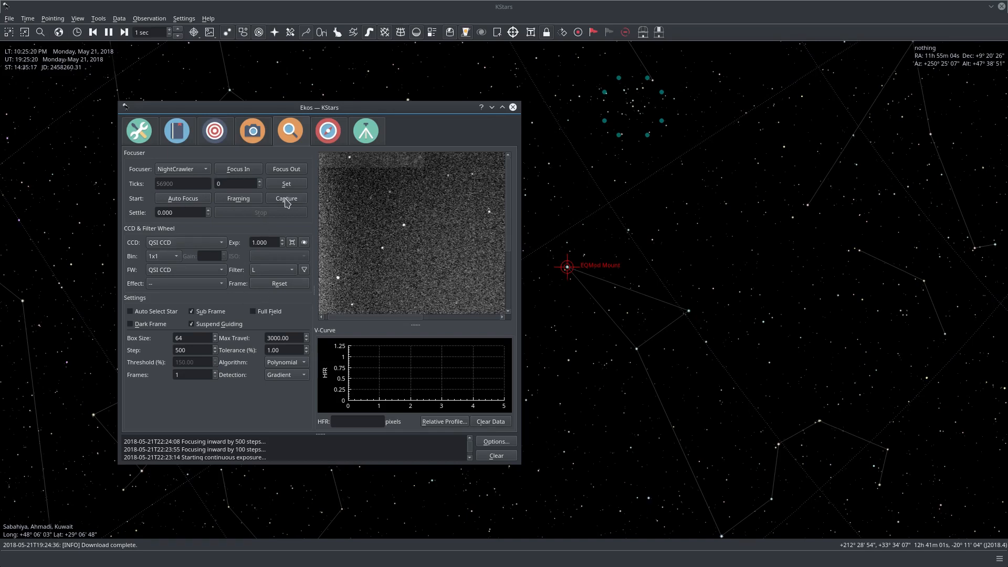
Capture a full 1x1 frame, maximize the Ekos window, and select a focus star.
{"action": "left_click", "coordinate": [286, 198]}
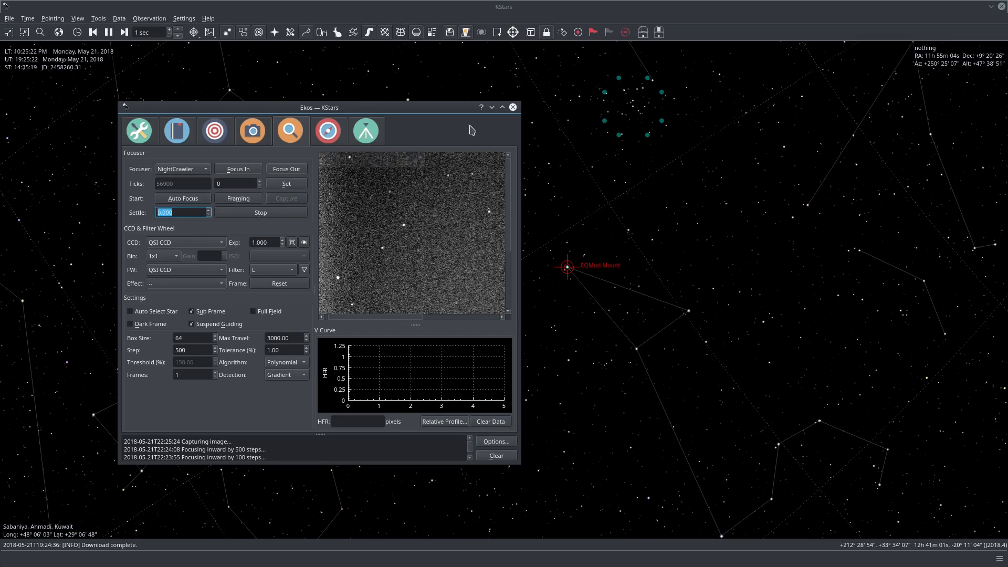
{"action": "left_click", "coordinate": [502, 107]}
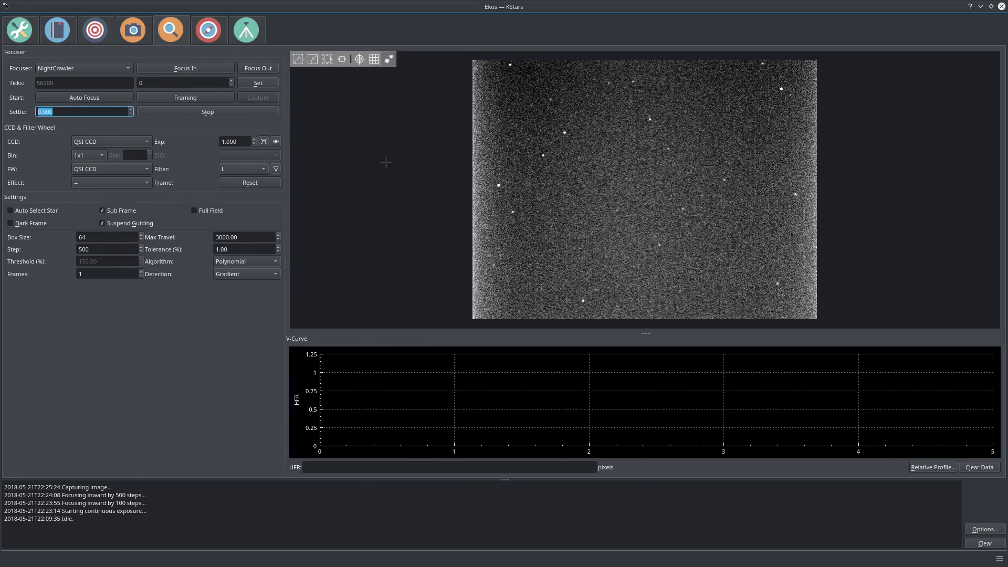
{"action": "left_click", "coordinate": [83, 111]}
{"action": "type", "text": "0.000"}
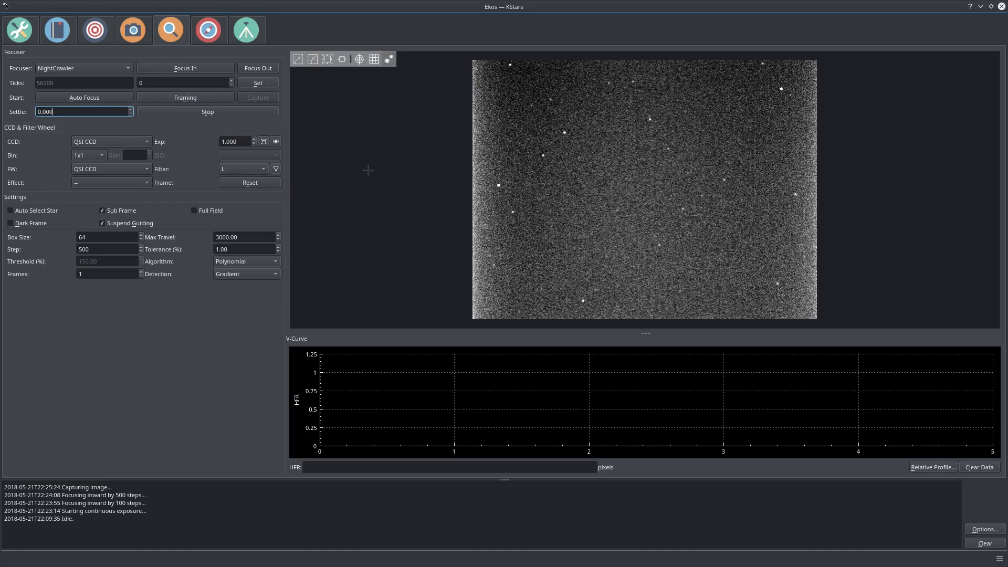
{"action": "mouse_move", "coordinate": [391, 167]}
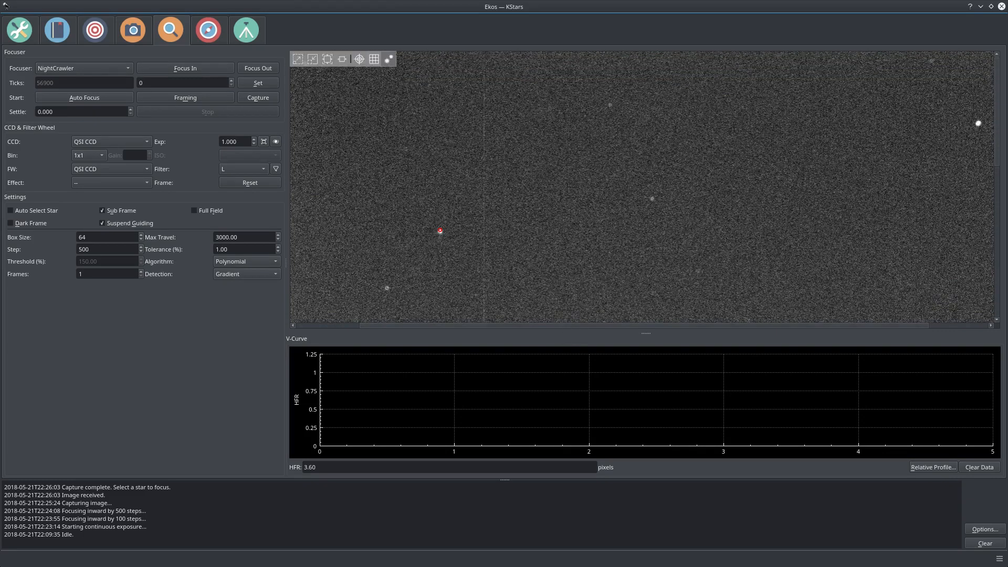
{"action": "mouse_move", "coordinate": [440, 231]}
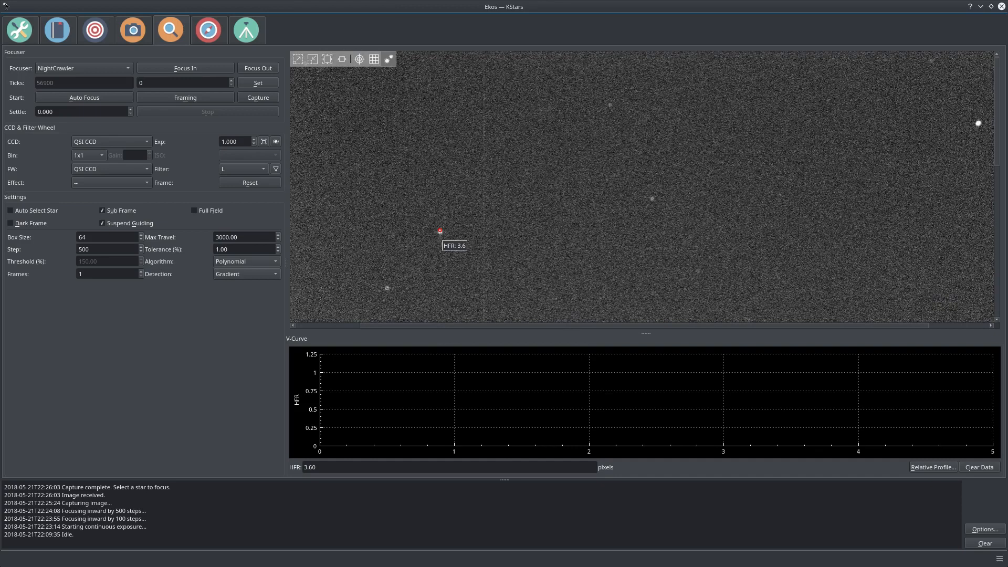
{"action": "left_click", "coordinate": [257, 97]}
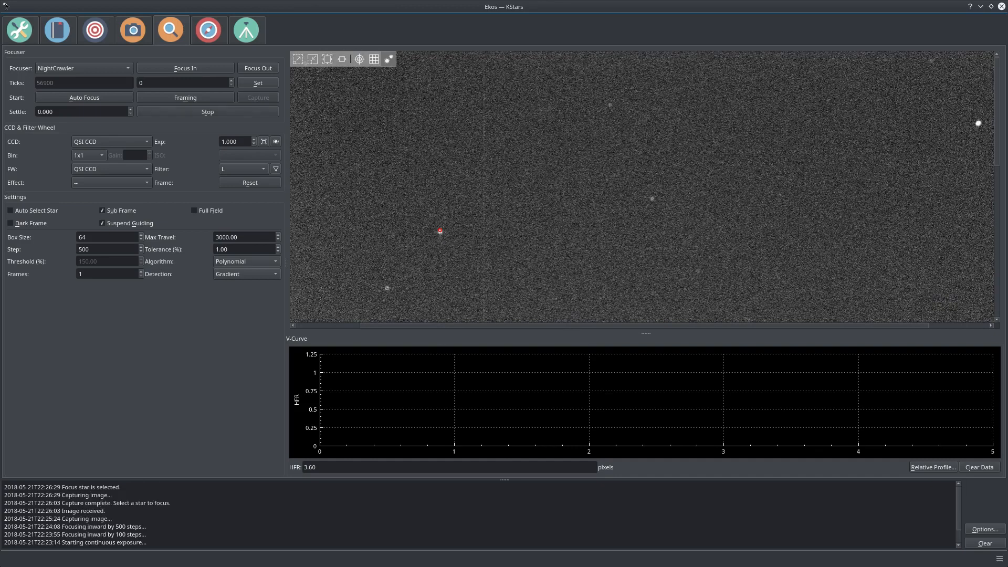
{"action": "mouse_move", "coordinate": [440, 231]}
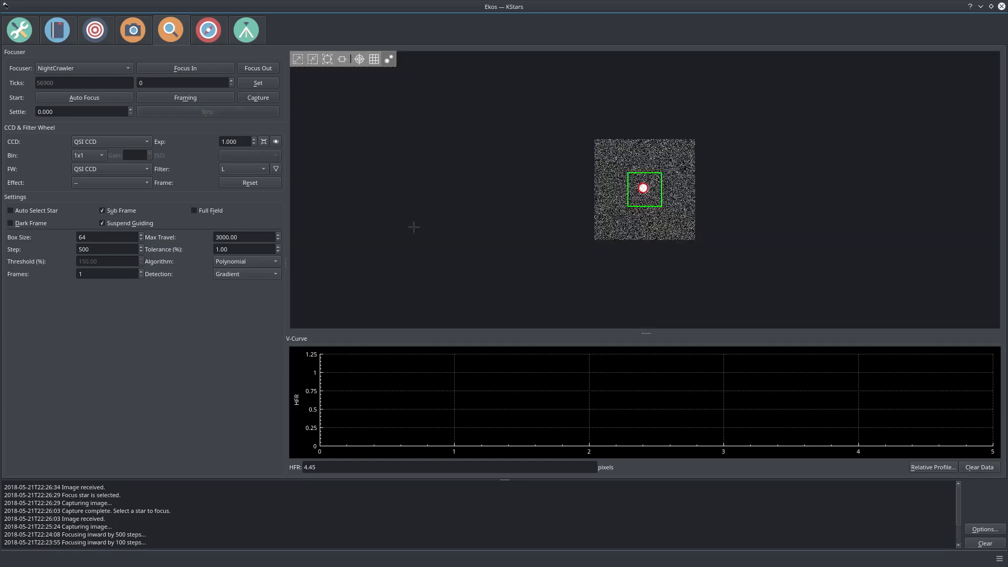
{"action": "mouse_move", "coordinate": [786, 232]}
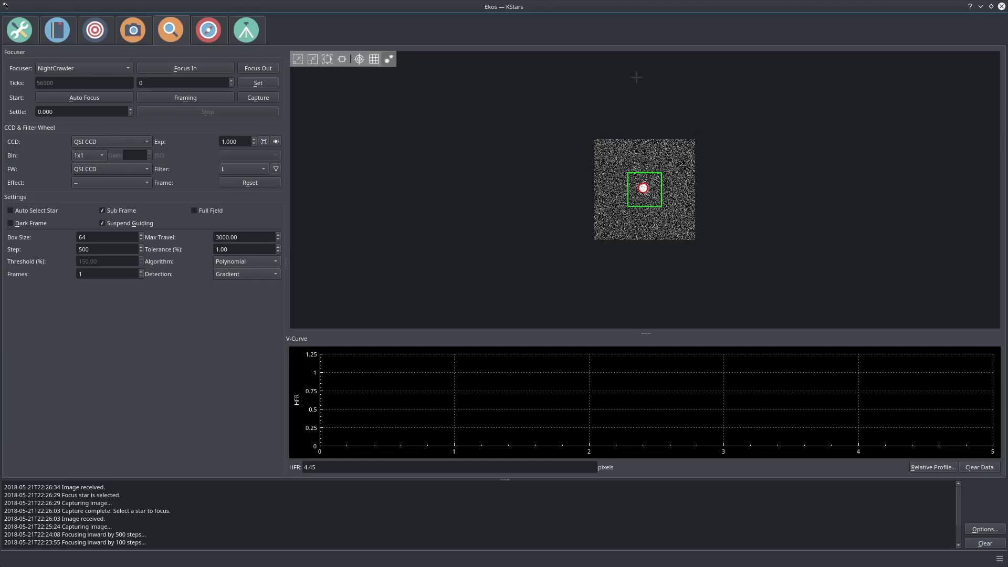
{"action": "mouse_move", "coordinate": [727, 147]}
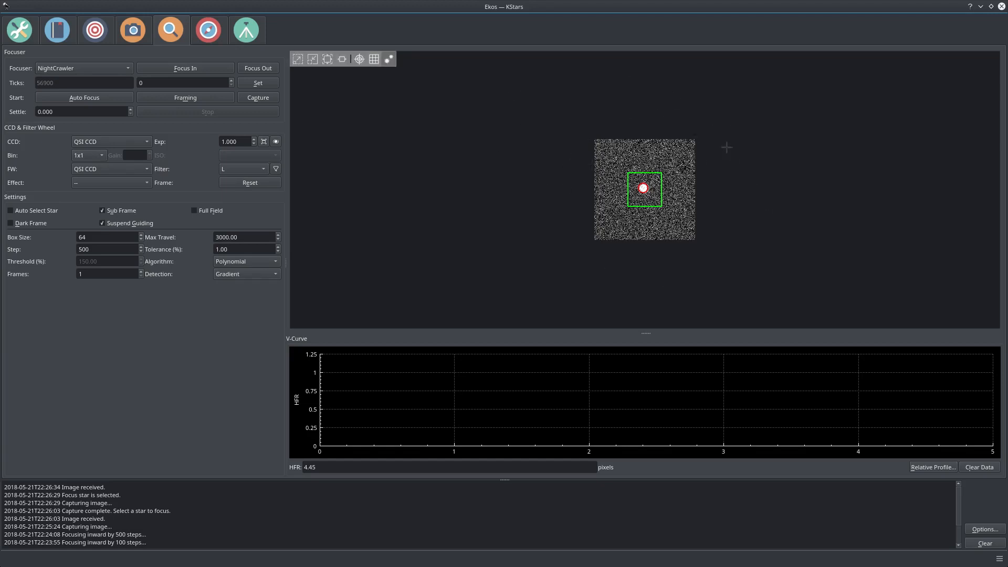
{"action": "mouse_move", "coordinate": [575, 221]}
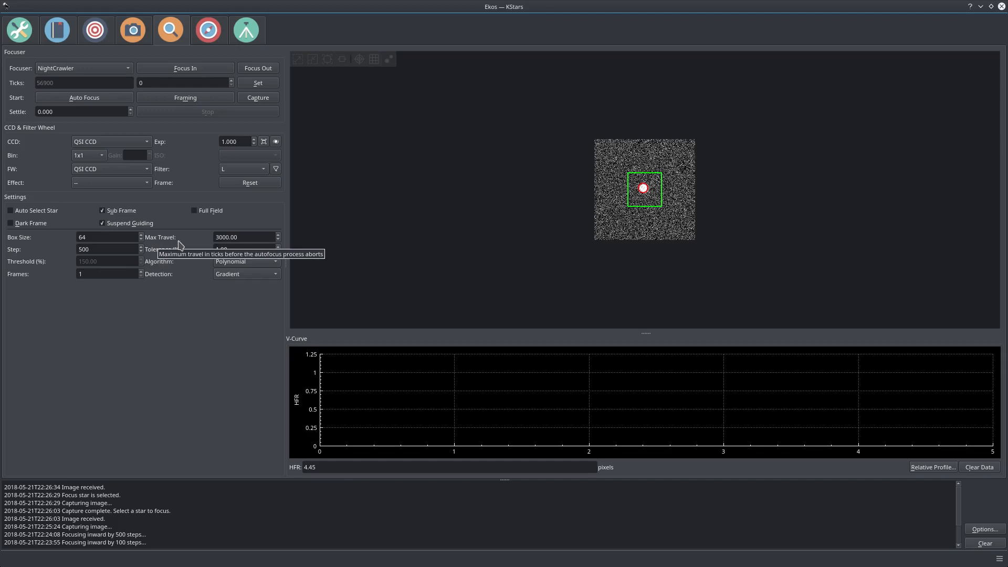
{"action": "mouse_move", "coordinate": [260, 229]}
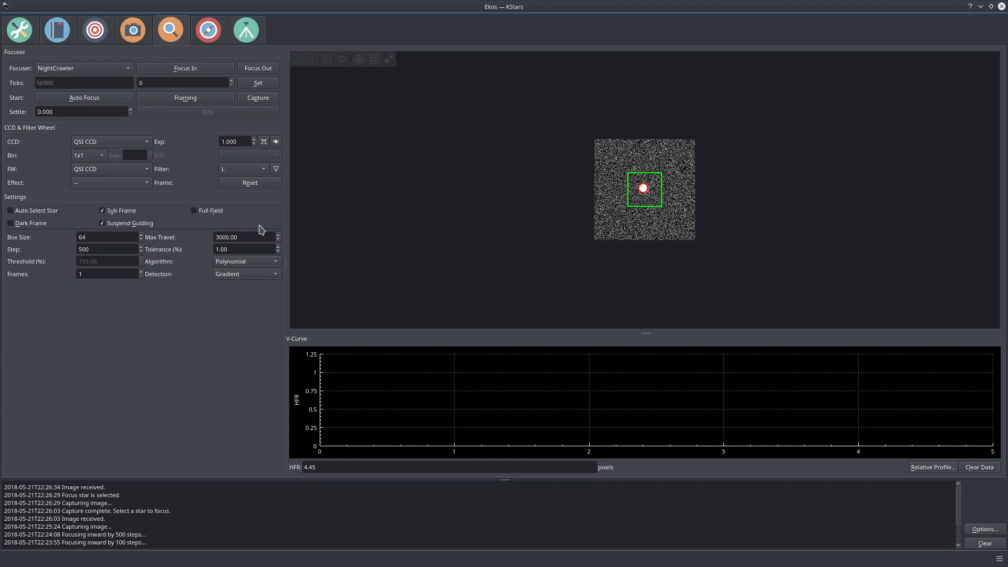
Replace the autofocus Max Travel value 3000 with 10000.
{"action": "triple_click", "coordinate": [243, 238]}
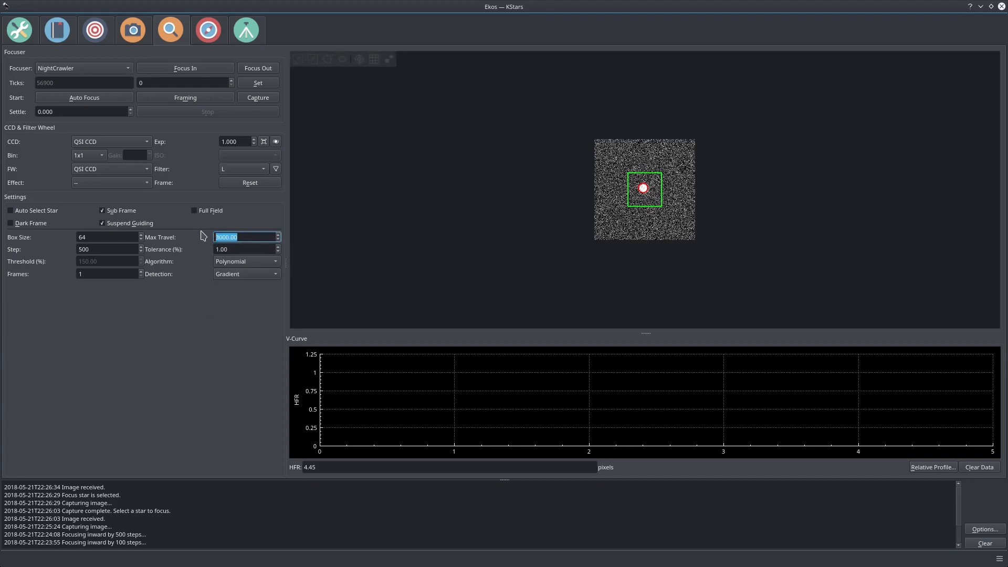
{"action": "type", "text": "10000"}
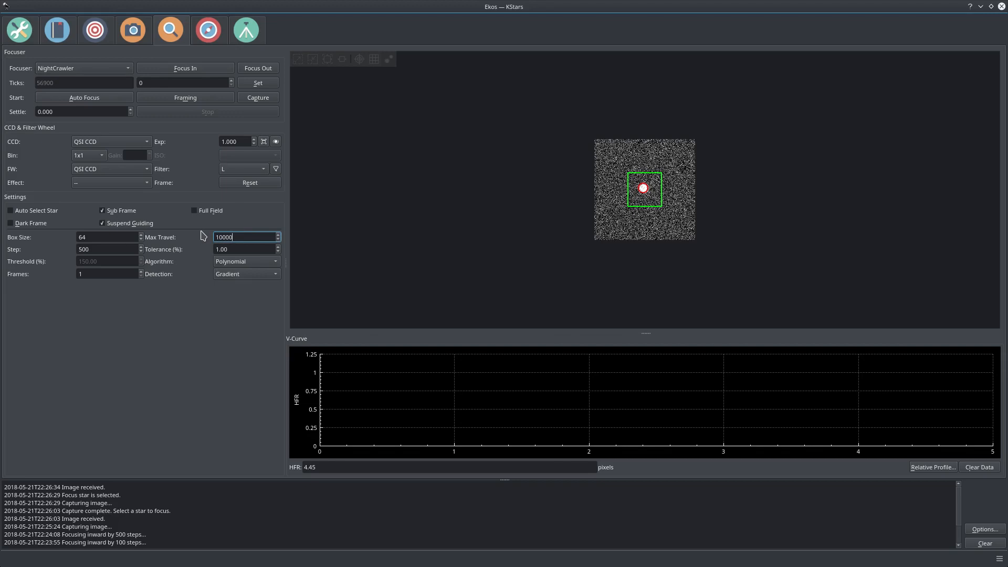
{"action": "mouse_move", "coordinate": [254, 248]}
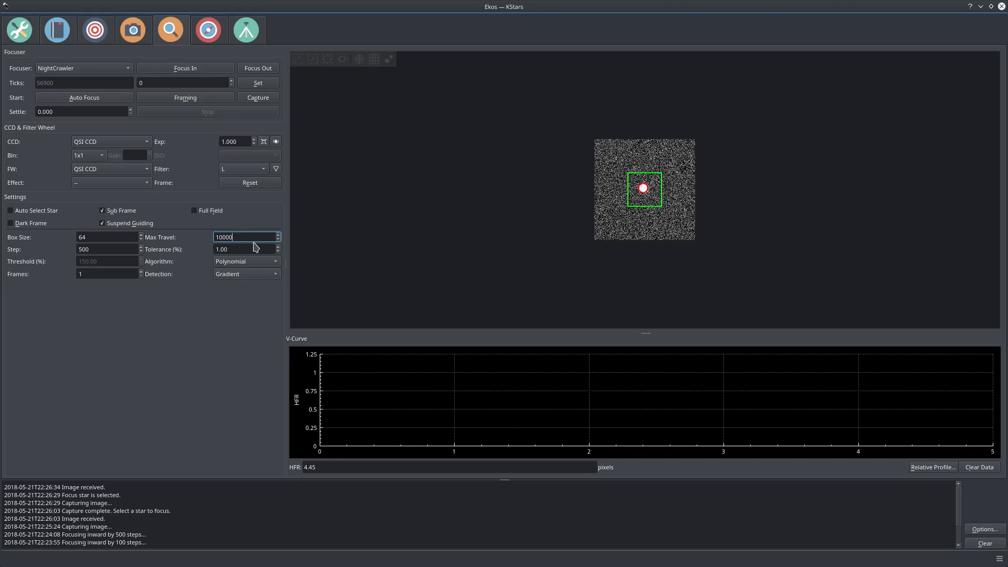
{"action": "mouse_move", "coordinate": [19, 145]}
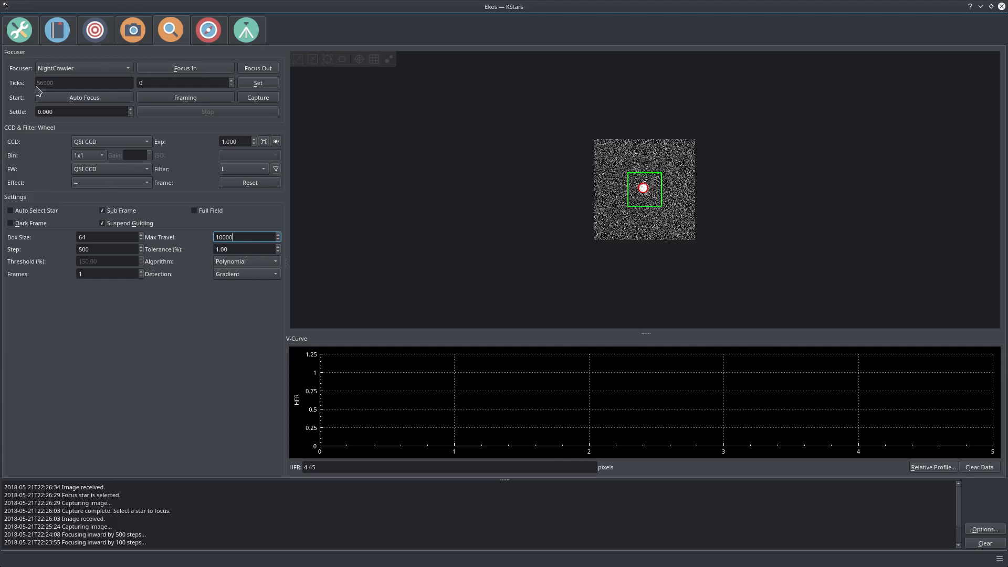
{"action": "mouse_move", "coordinate": [37, 90]}
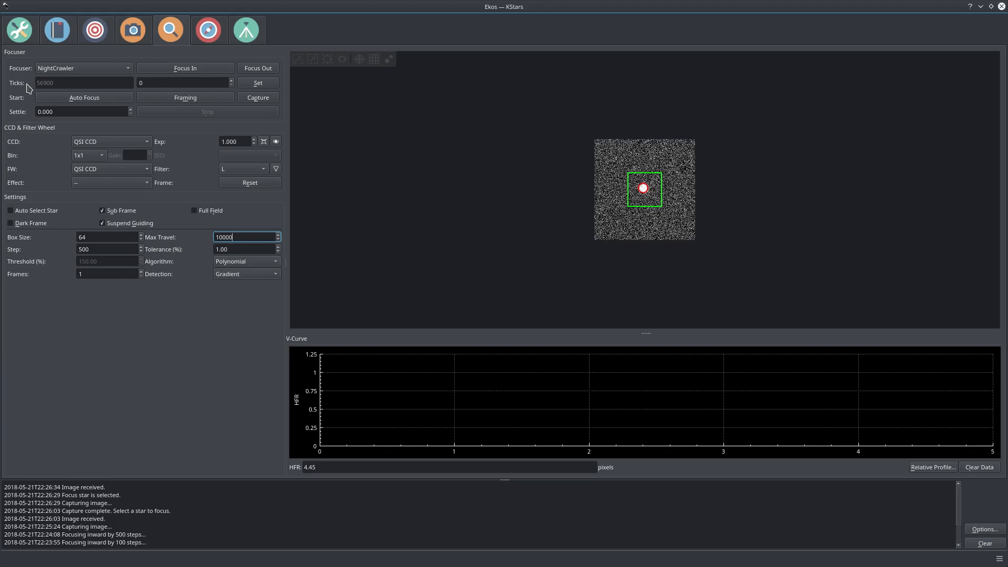
{"action": "mouse_move", "coordinate": [45, 92]}
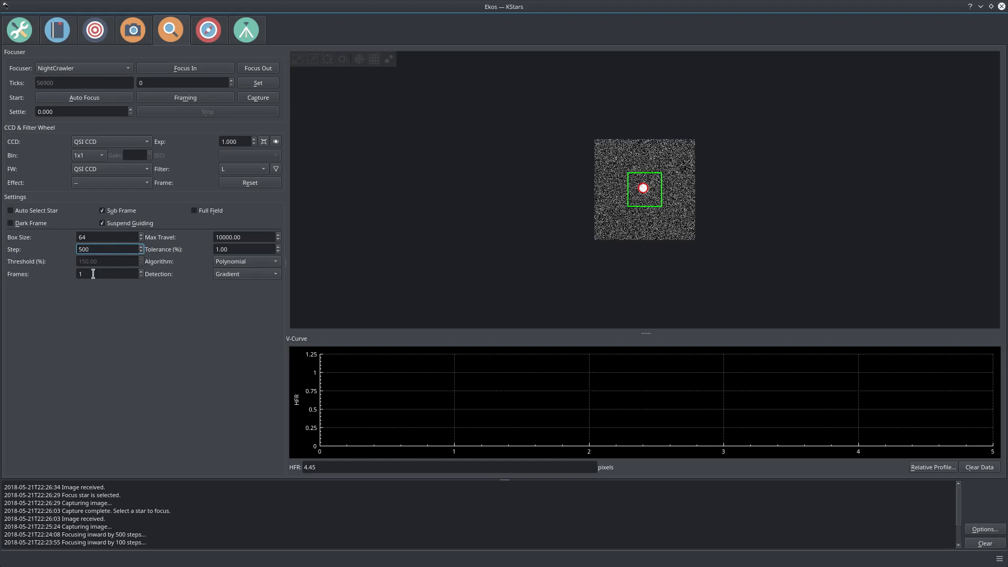
{"action": "mouse_move", "coordinate": [93, 274]}
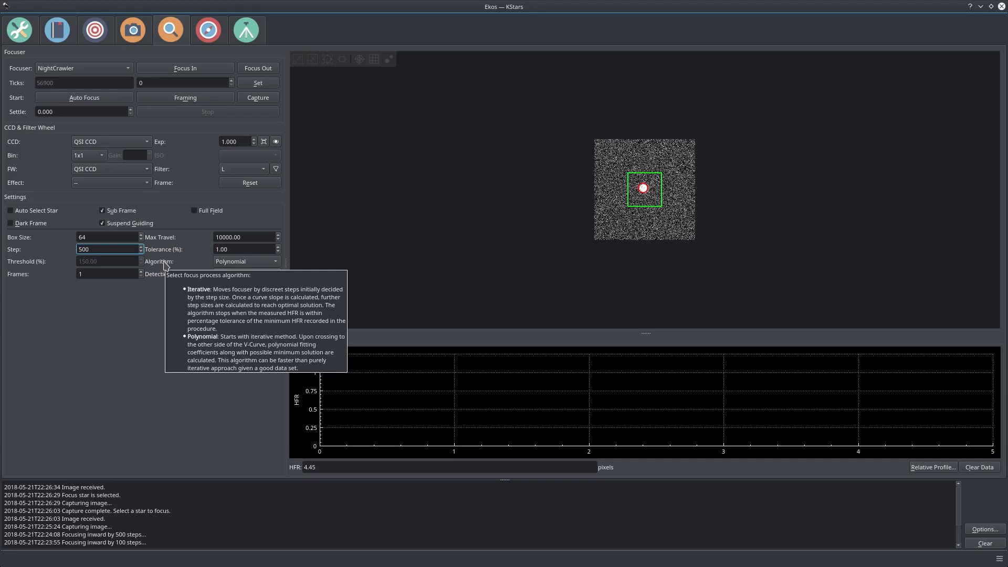
{"action": "mouse_move", "coordinate": [164, 267]}
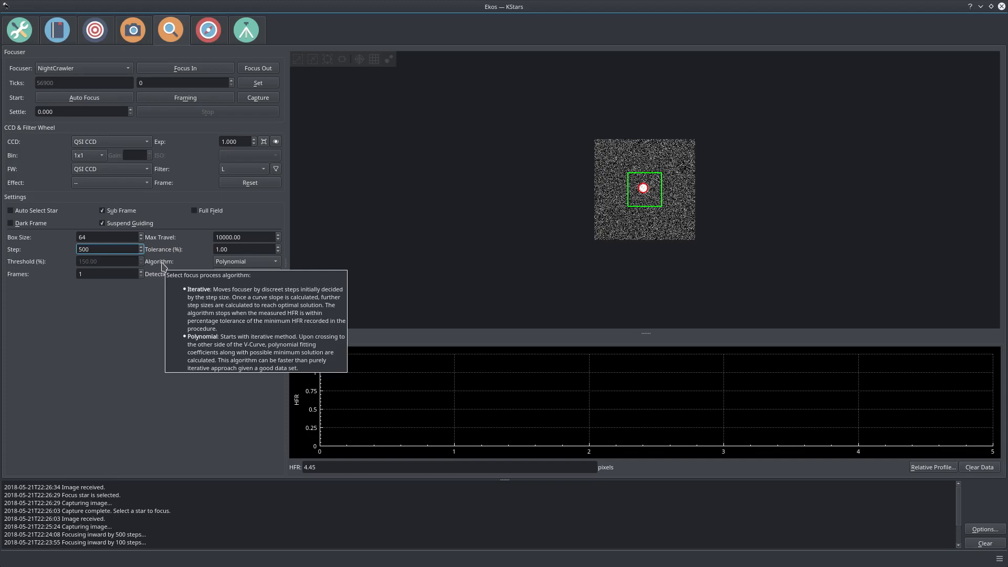
{"action": "mouse_move", "coordinate": [166, 281]}
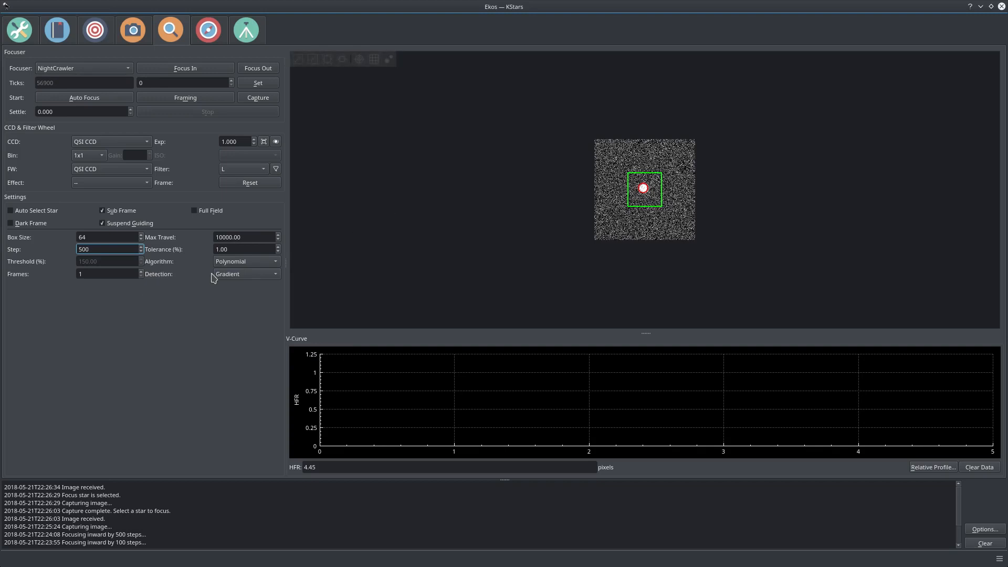
Choose Gradient from the focus Detection dropdown.
{"action": "left_click", "coordinate": [247, 273]}
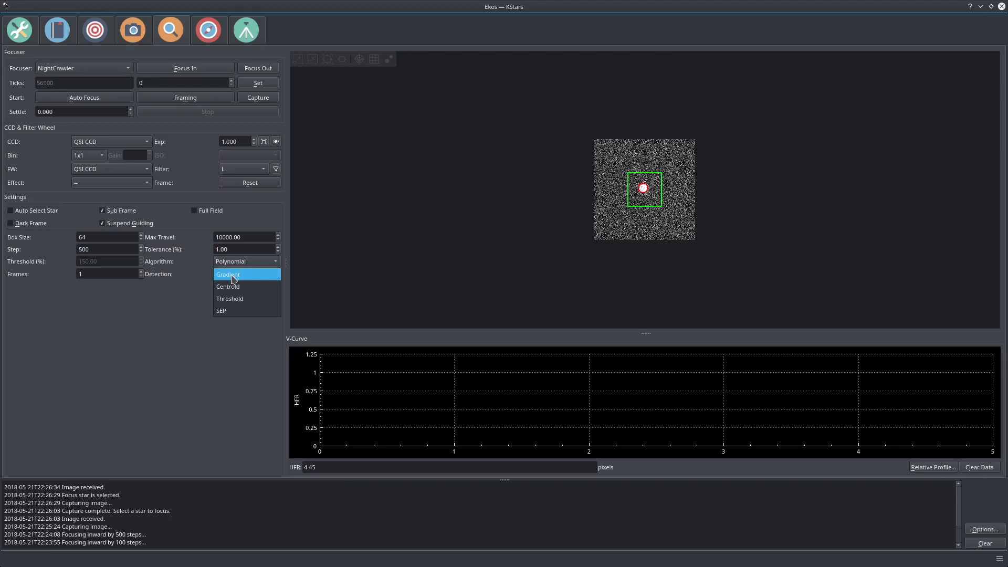
{"action": "mouse_move", "coordinate": [254, 298]}
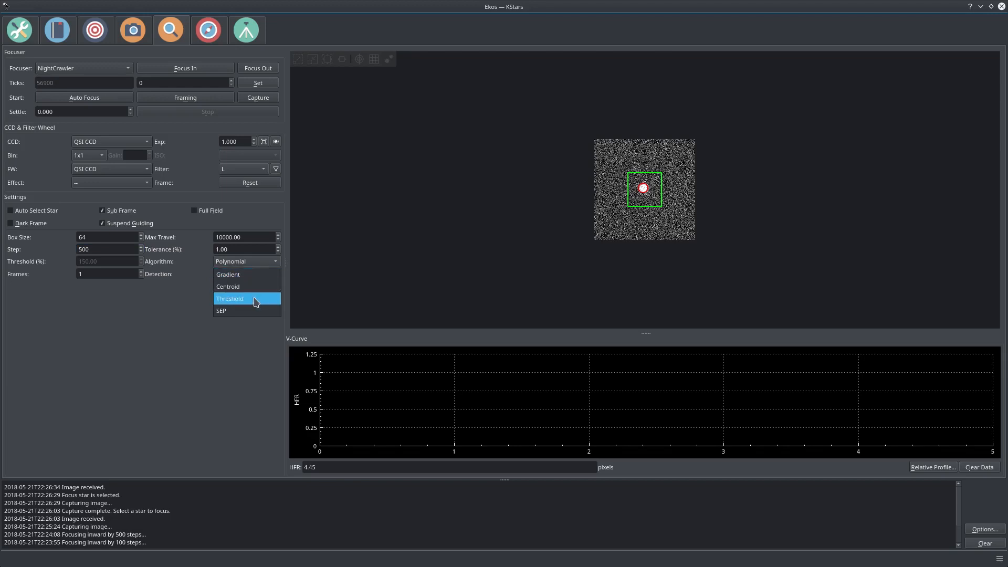
{"action": "mouse_move", "coordinate": [224, 310]}
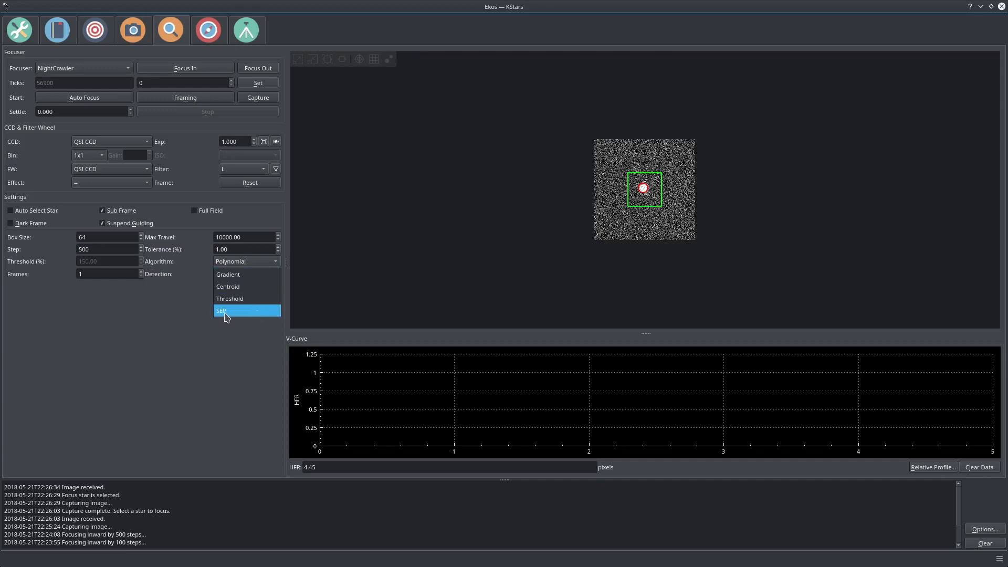
{"action": "mouse_move", "coordinate": [229, 274]}
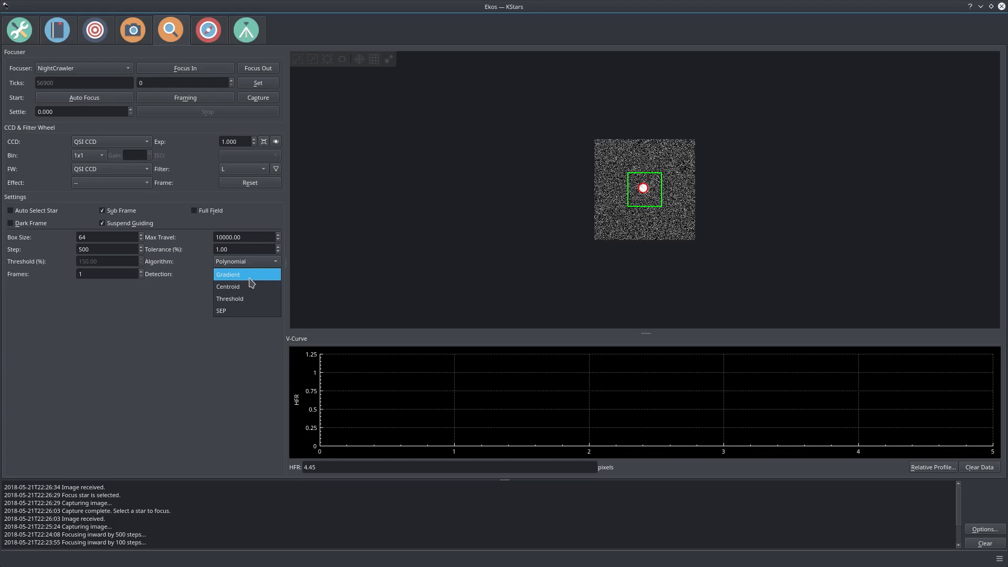
{"action": "mouse_move", "coordinate": [247, 277]}
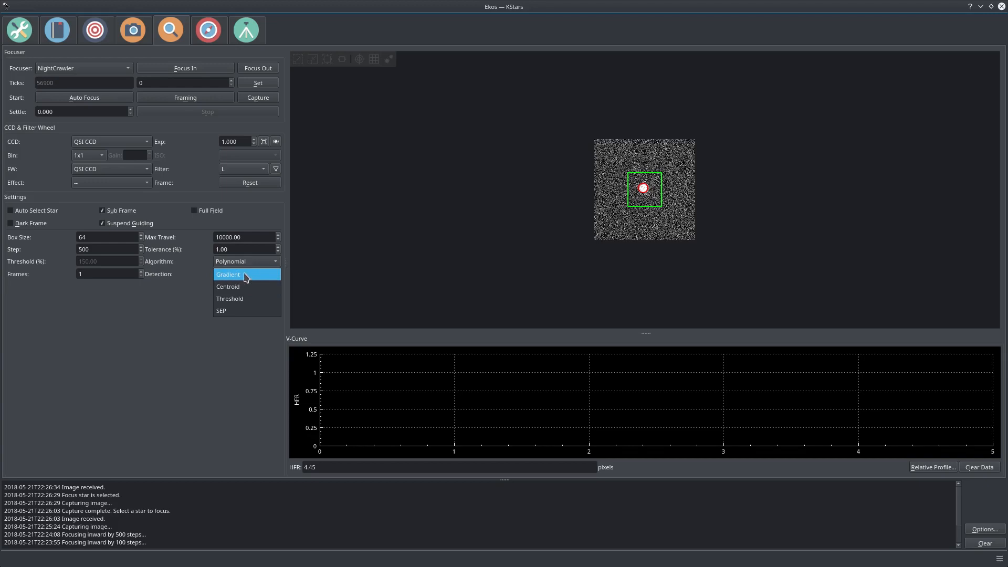
{"action": "left_click", "coordinate": [229, 275]}
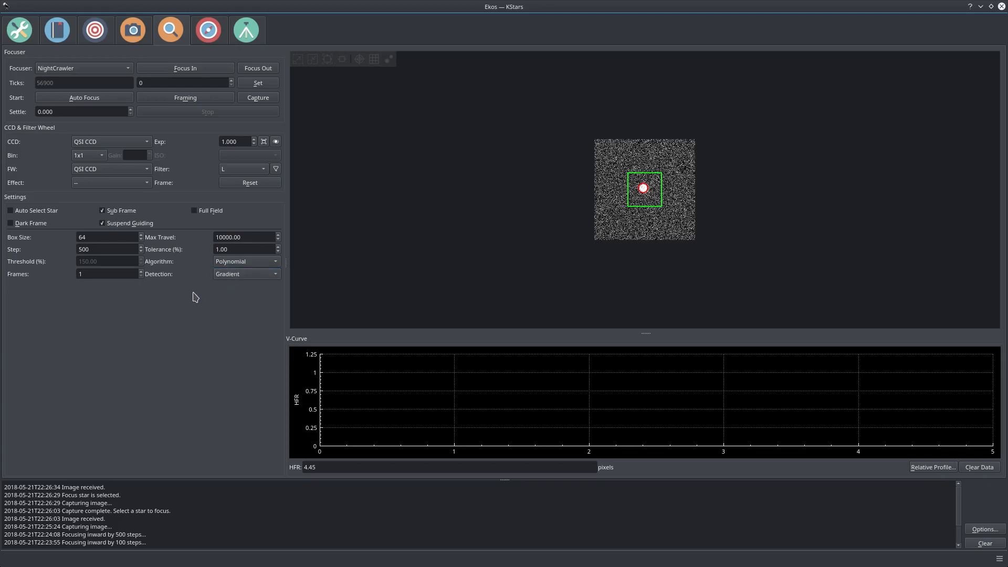
{"action": "mouse_move", "coordinate": [191, 294]}
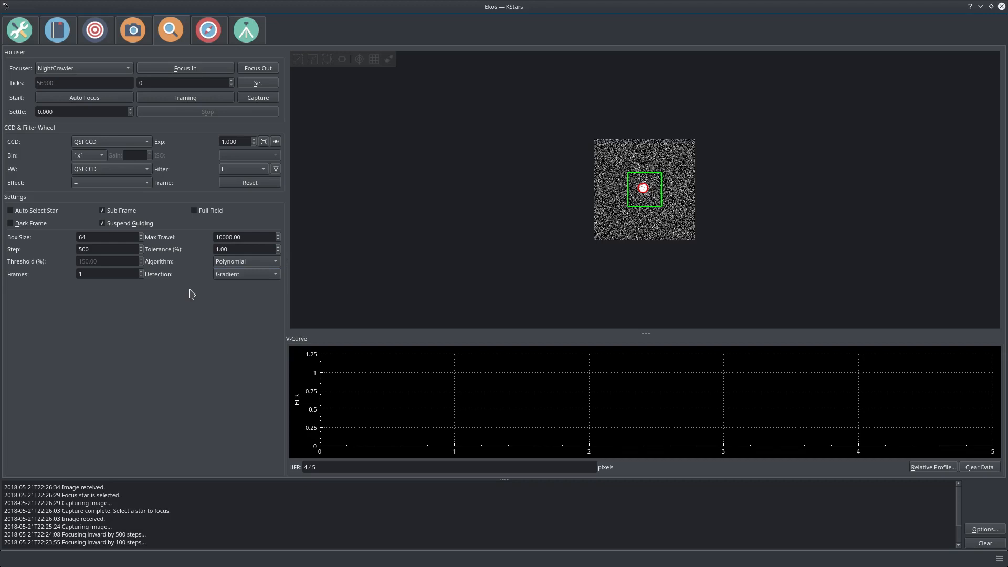
{"action": "mouse_move", "coordinate": [216, 217]}
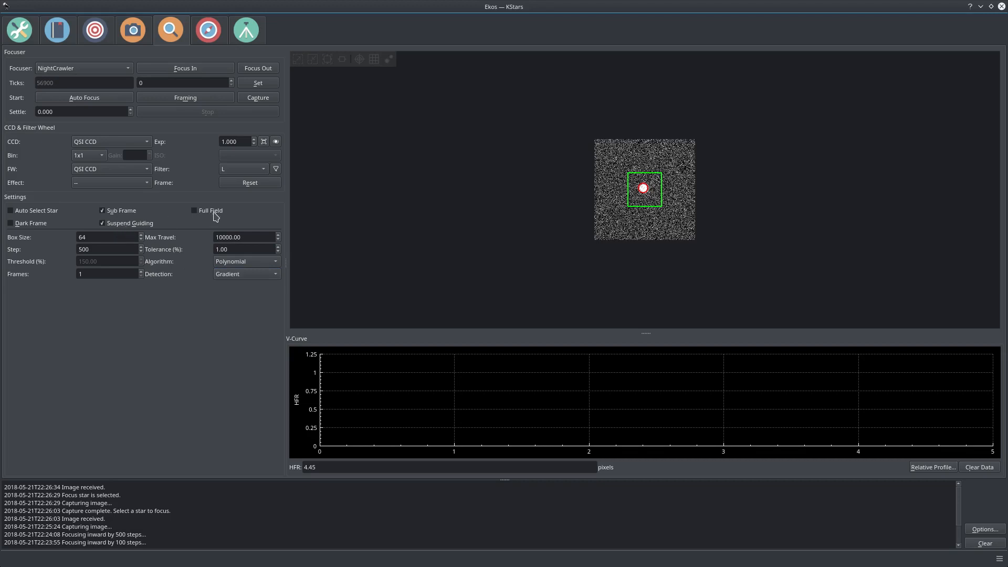
{"action": "mouse_move", "coordinate": [195, 210]}
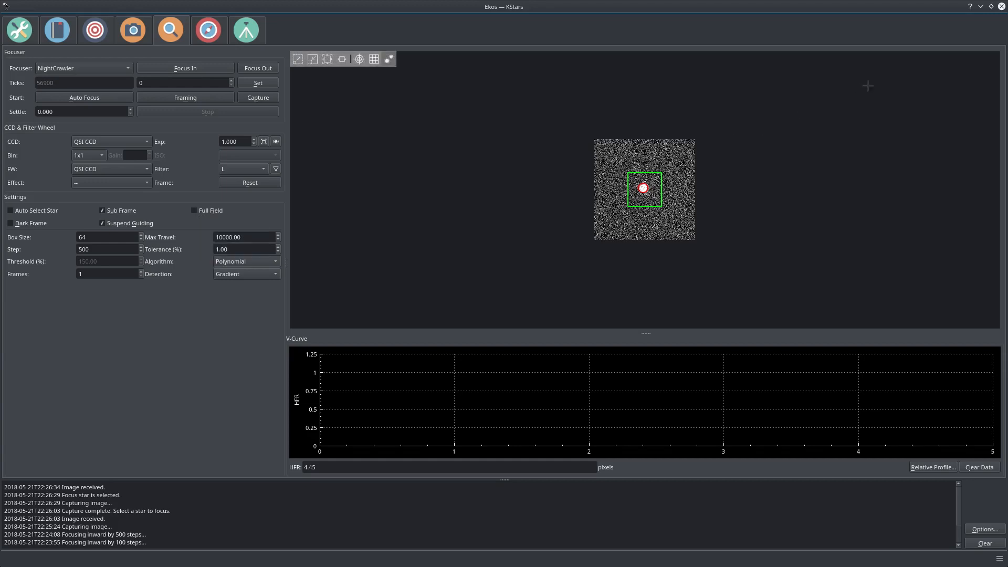
{"action": "mouse_move", "coordinate": [867, 267]}
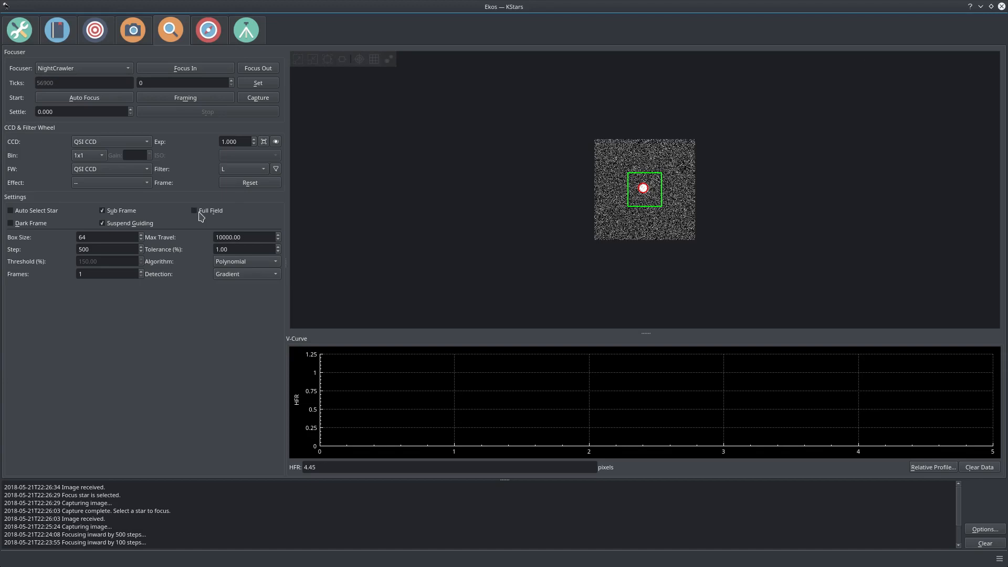
{"action": "mouse_move", "coordinate": [195, 210]}
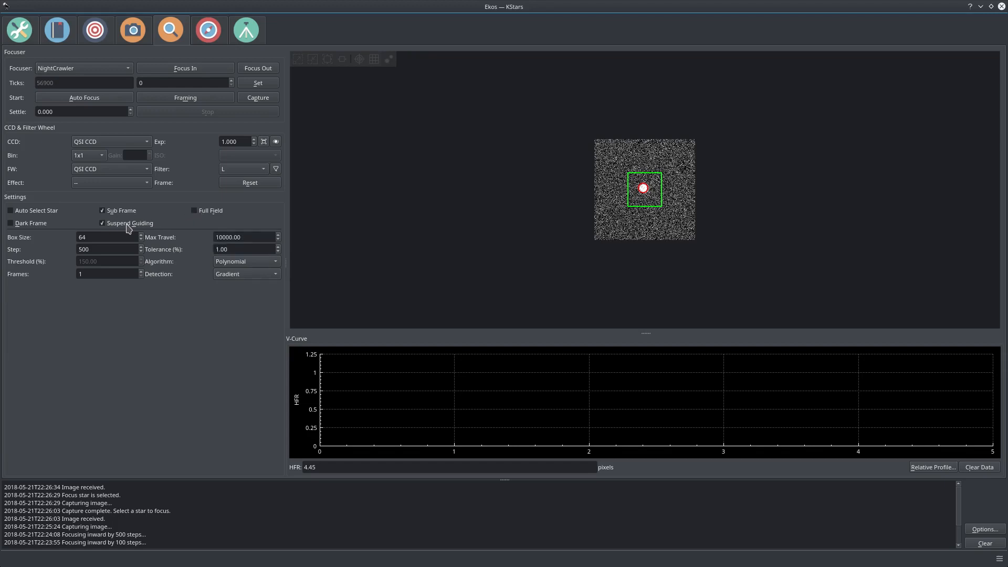
{"action": "mouse_move", "coordinate": [129, 223]}
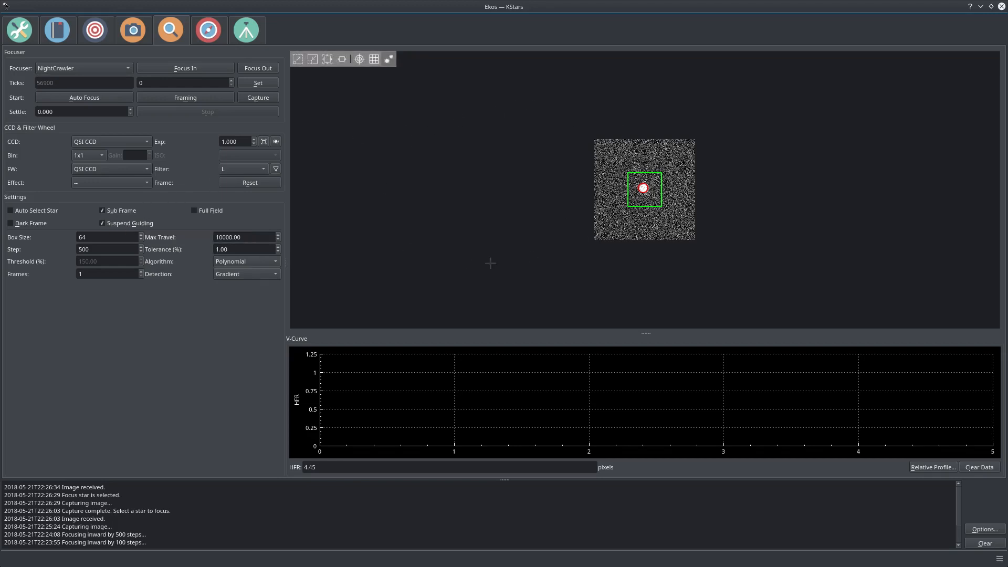
{"action": "mouse_move", "coordinate": [445, 157]}
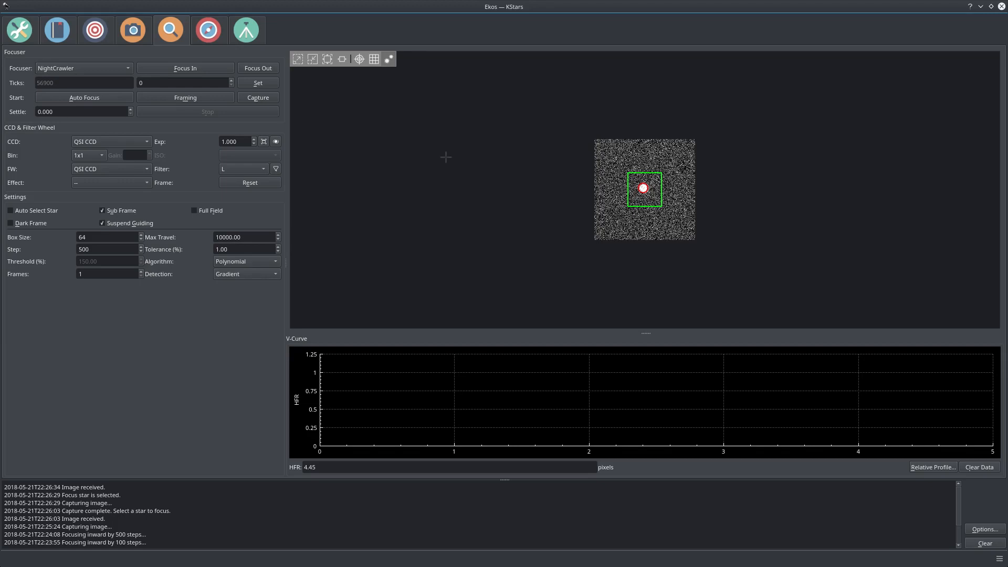
{"action": "mouse_move", "coordinate": [481, 241]}
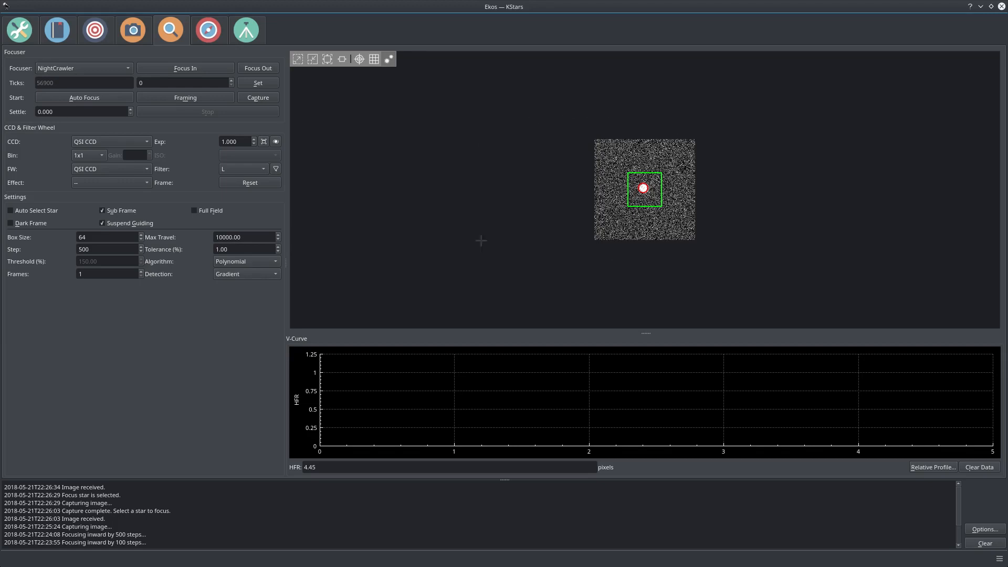
{"action": "mouse_move", "coordinate": [443, 279]}
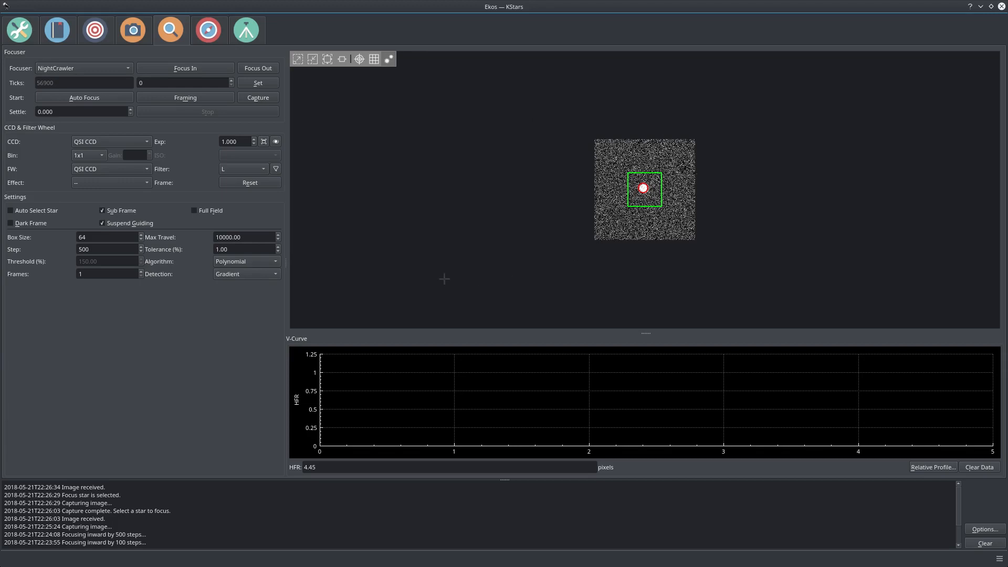
{"action": "mouse_move", "coordinate": [405, 257]}
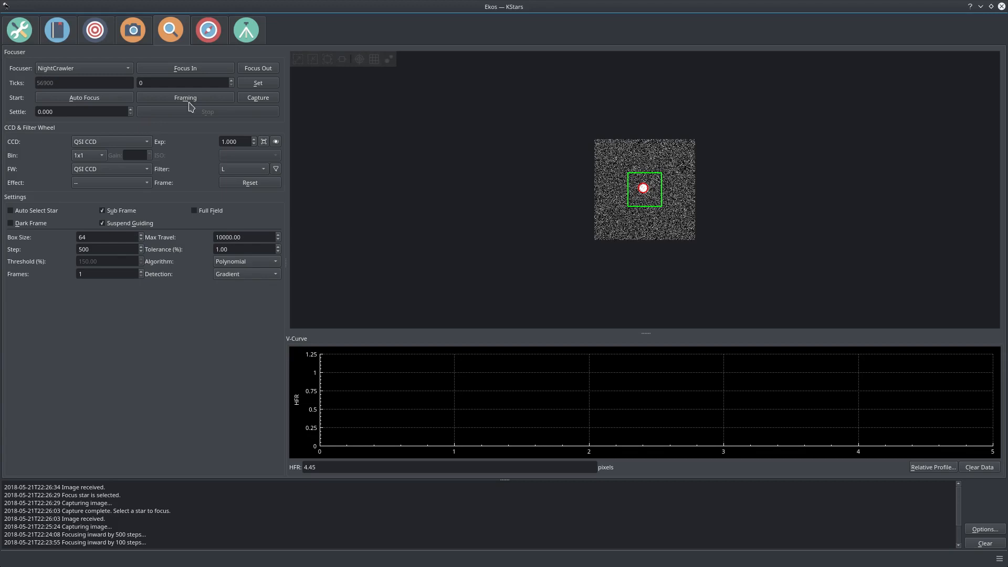
{"action": "mouse_move", "coordinate": [58, 99]}
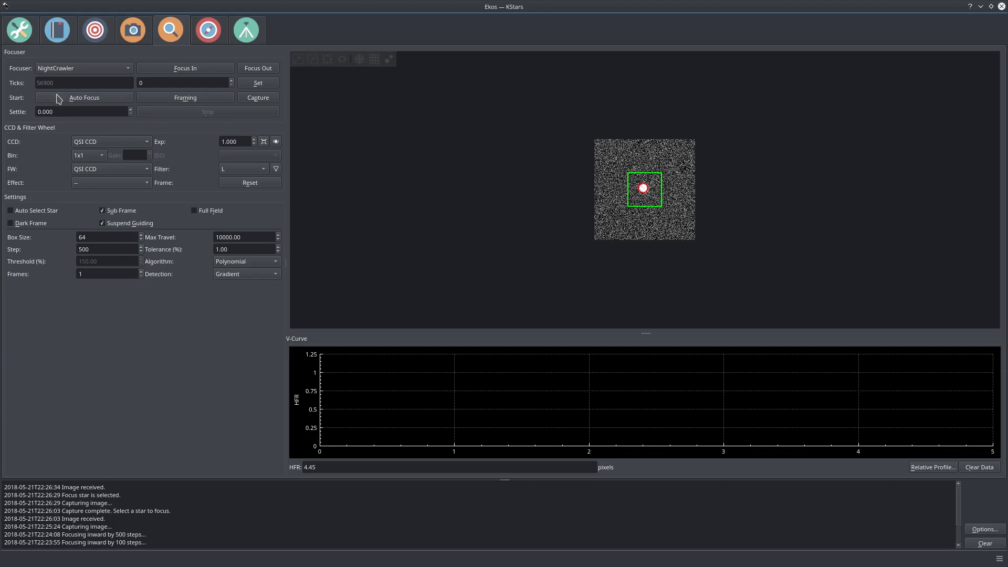
Start Auto Focus and let it run until complete after 10 iterations.
{"action": "left_click", "coordinate": [84, 97]}
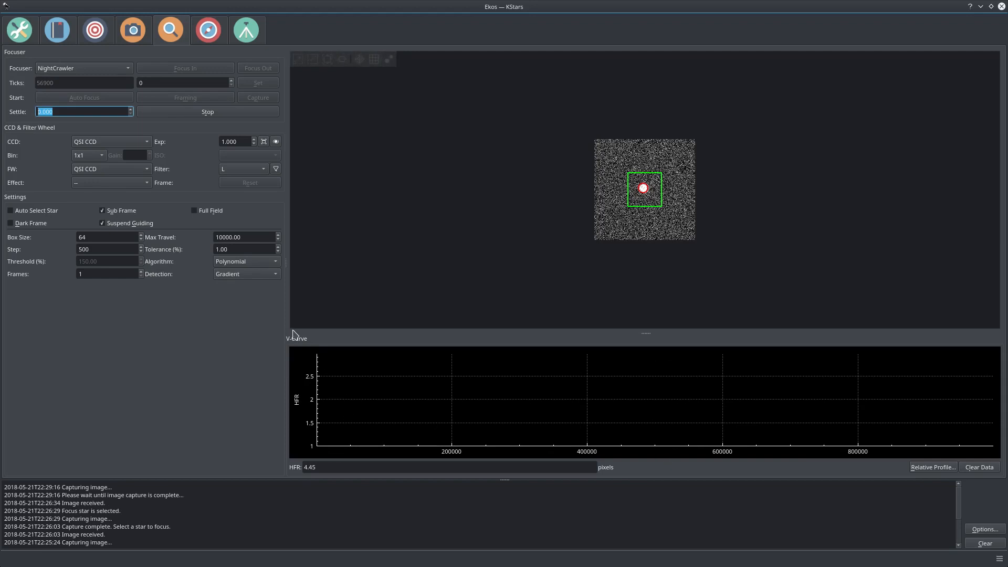
{"action": "mouse_move", "coordinate": [598, 426]}
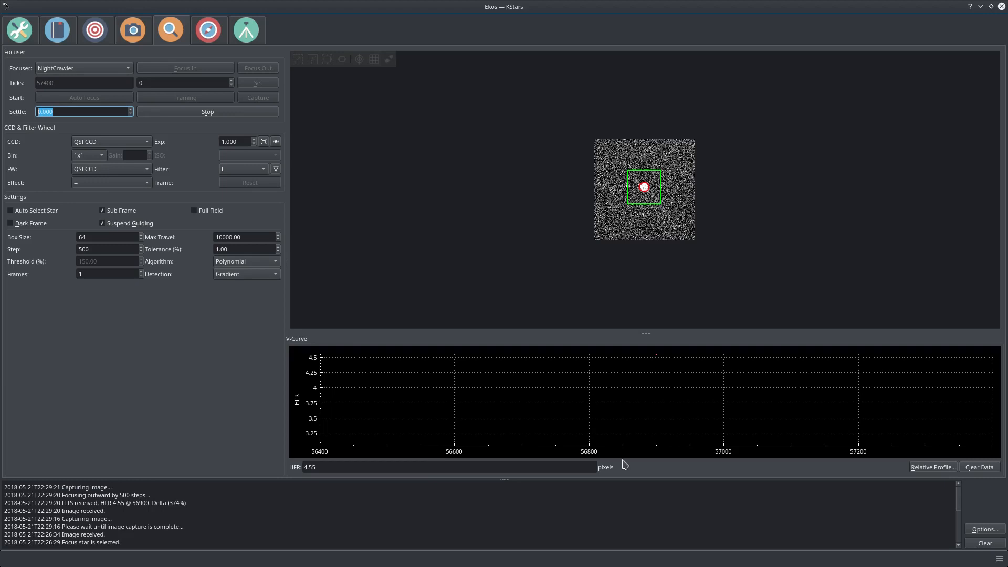
{"action": "mouse_move", "coordinate": [664, 361]}
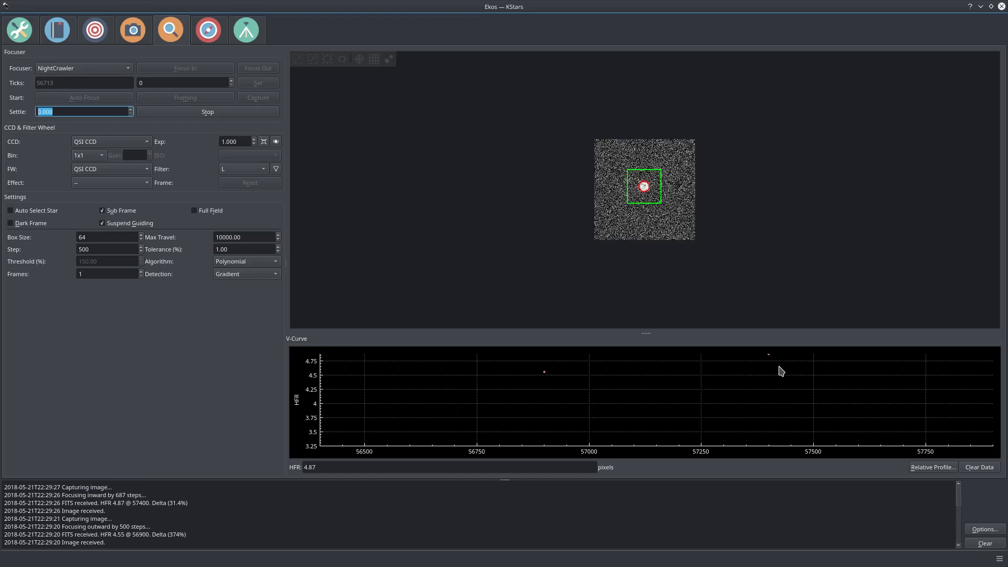
{"action": "mouse_move", "coordinate": [767, 370]}
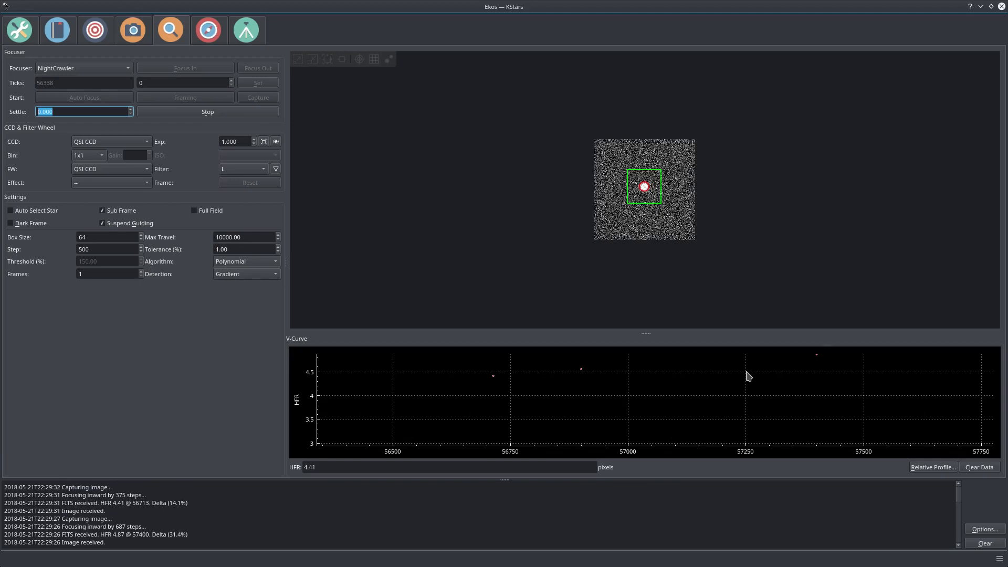
{"action": "mouse_move", "coordinate": [478, 375]}
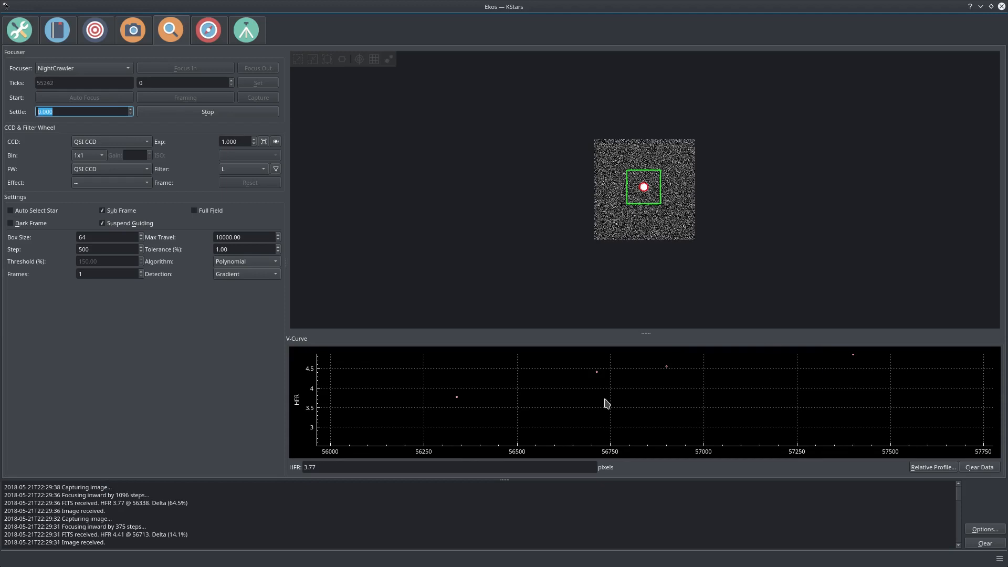
{"action": "mouse_move", "coordinate": [579, 405]}
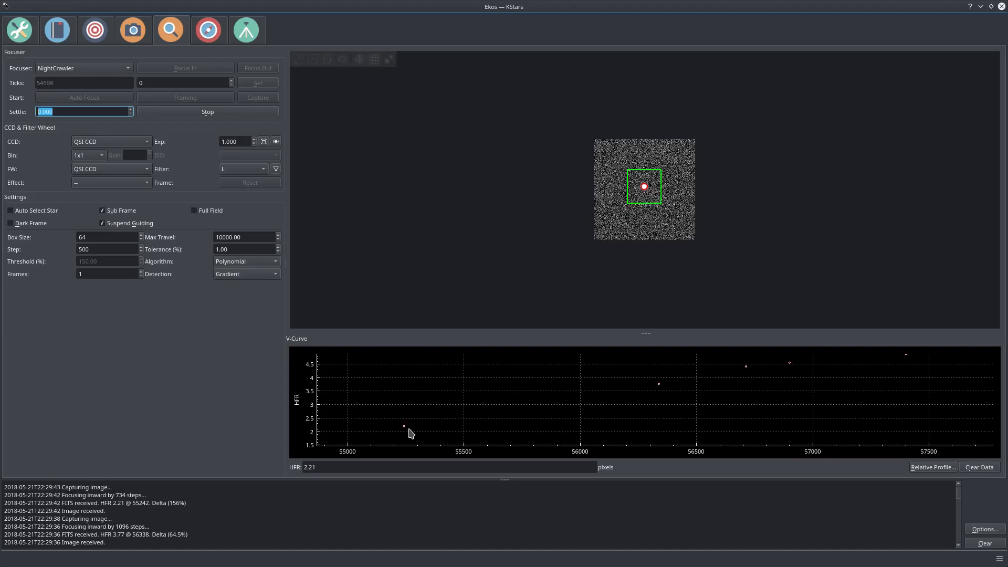
{"action": "mouse_move", "coordinate": [506, 354]}
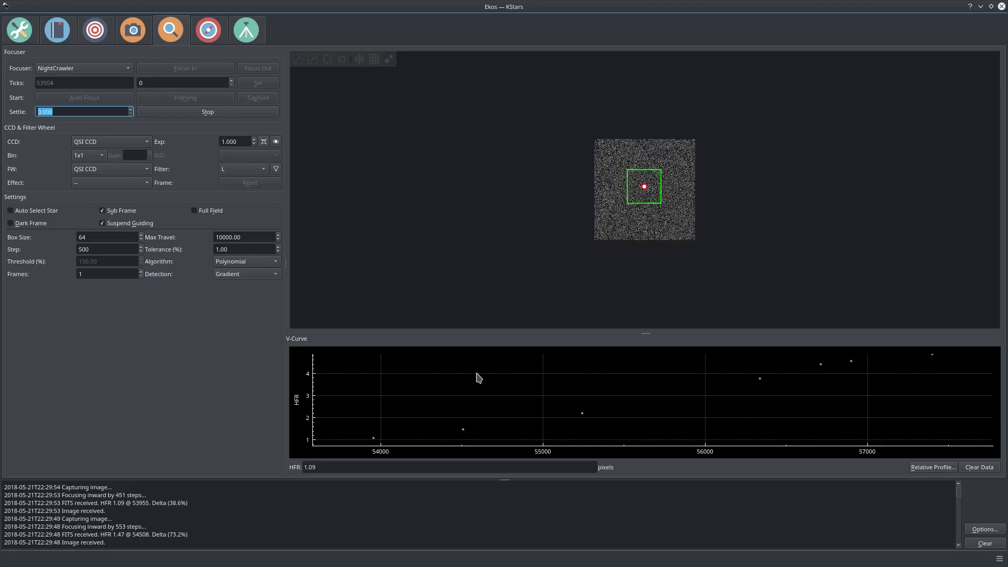
{"action": "mouse_move", "coordinate": [365, 469]}
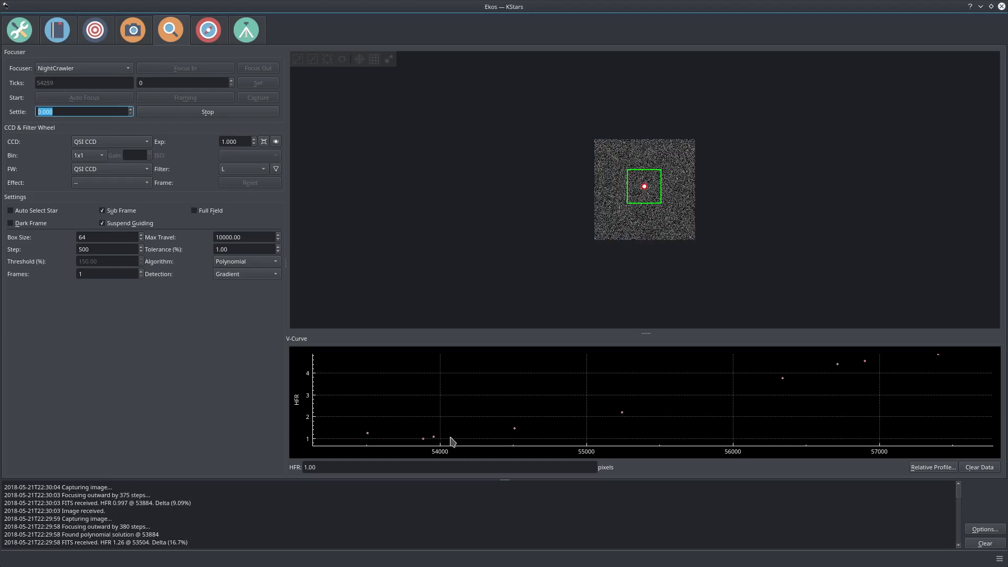
{"action": "mouse_move", "coordinate": [468, 438]}
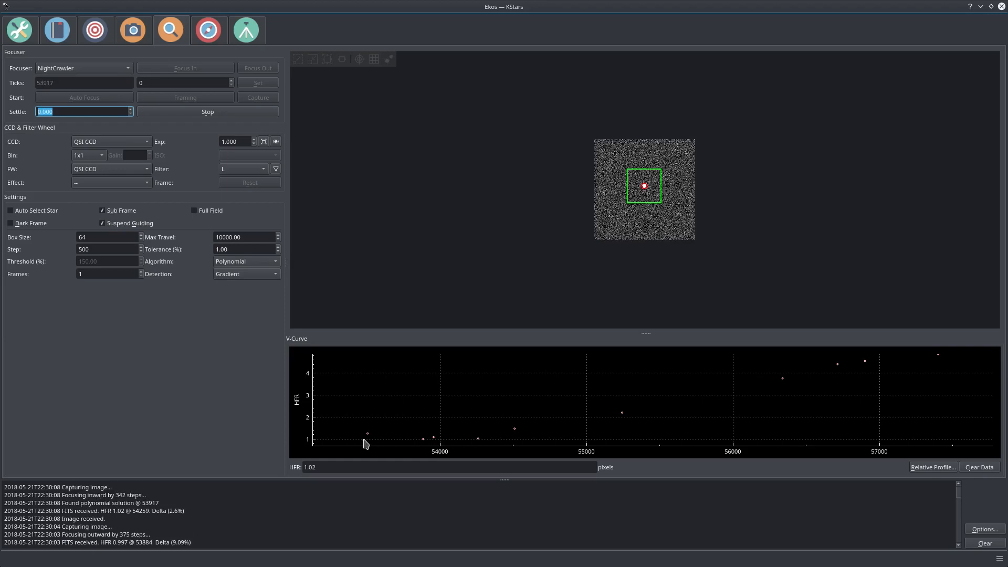
{"action": "mouse_move", "coordinate": [448, 442]}
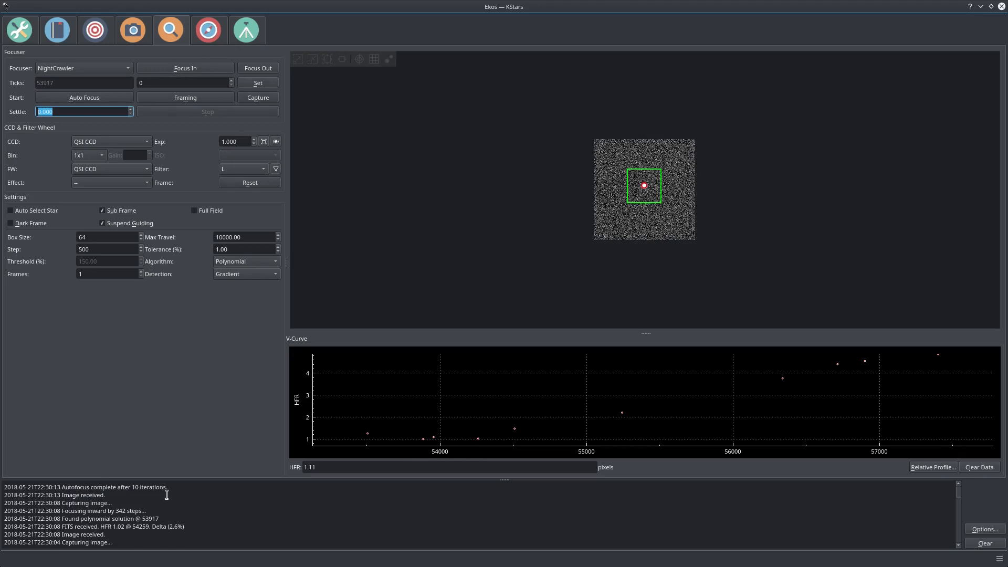
{"action": "mouse_move", "coordinate": [423, 452]}
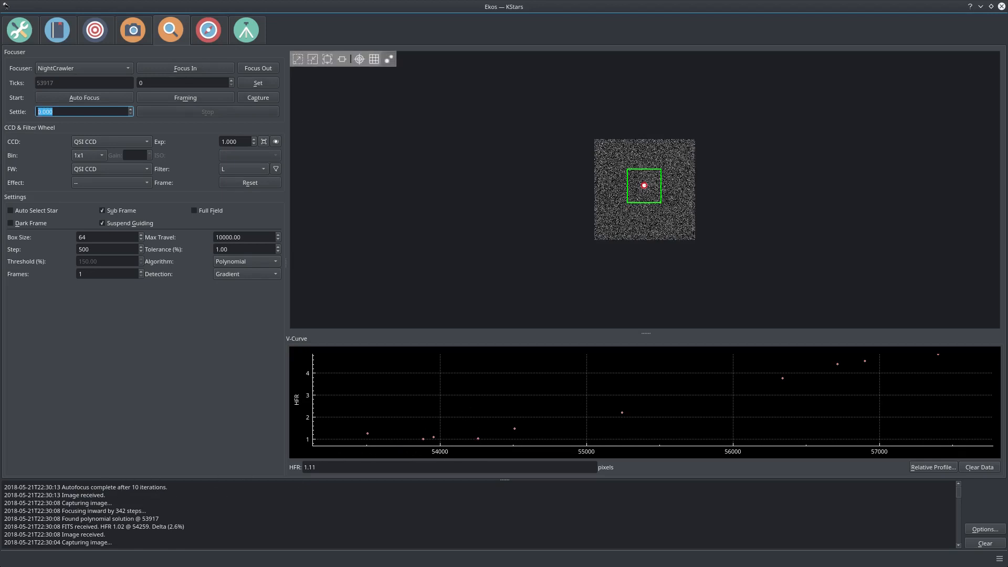
{"action": "mouse_move", "coordinate": [644, 186]}
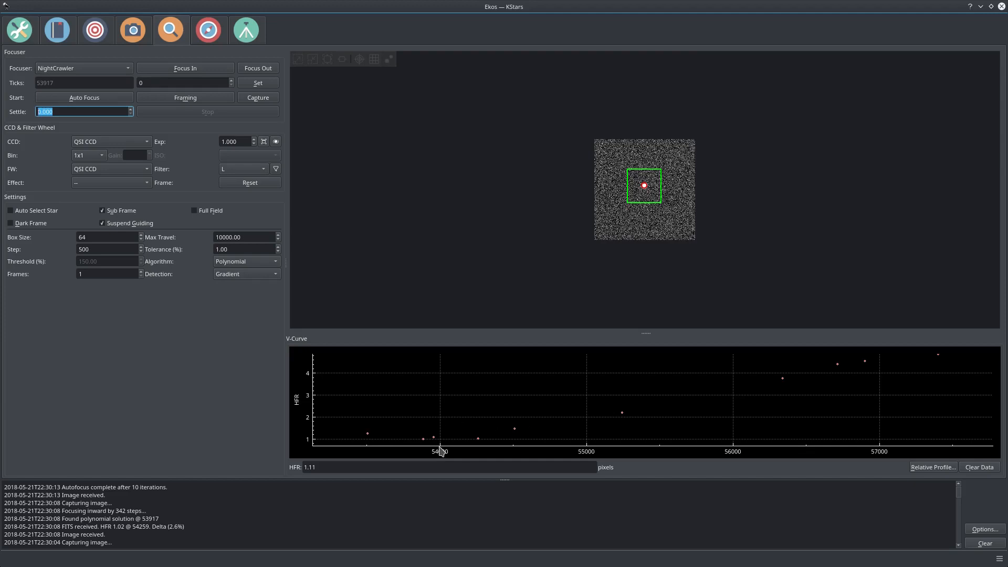
{"action": "mouse_move", "coordinate": [396, 436]}
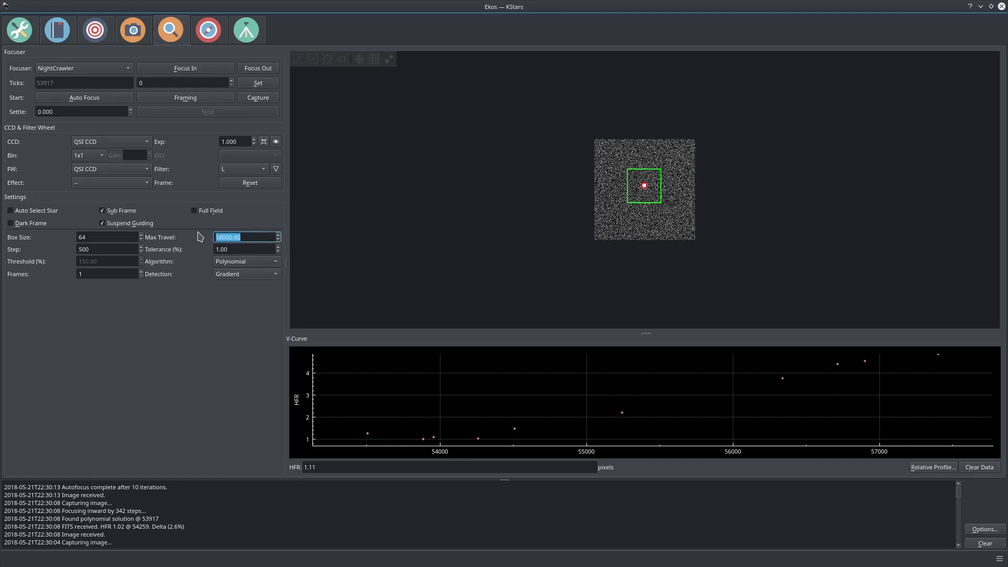
{"action": "mouse_move", "coordinate": [199, 236]}
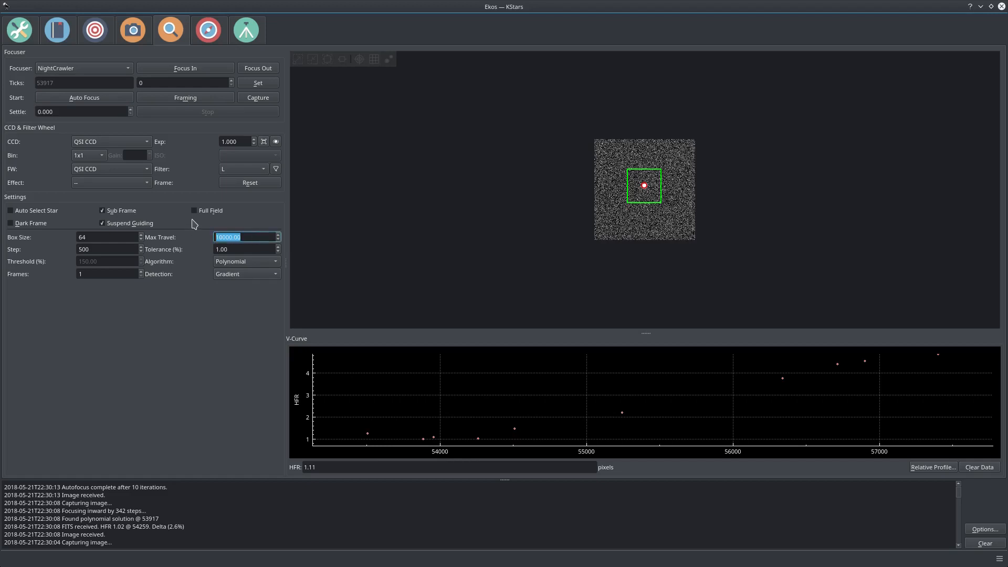
Enter 3000 for Max Travel and begin changing the focus Step to 50.
{"action": "type", "text": "3000"}
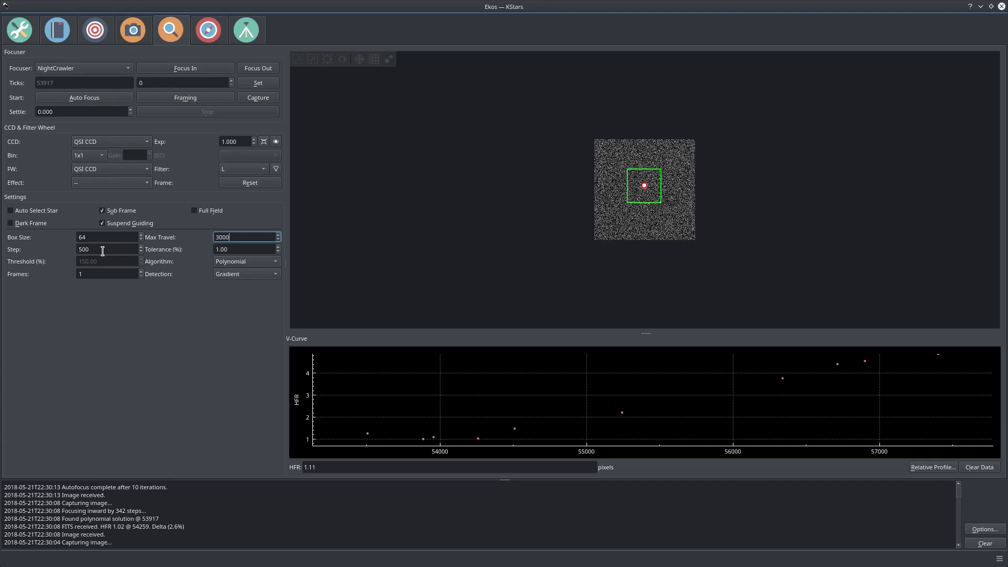
{"action": "left_click", "coordinate": [106, 249]}
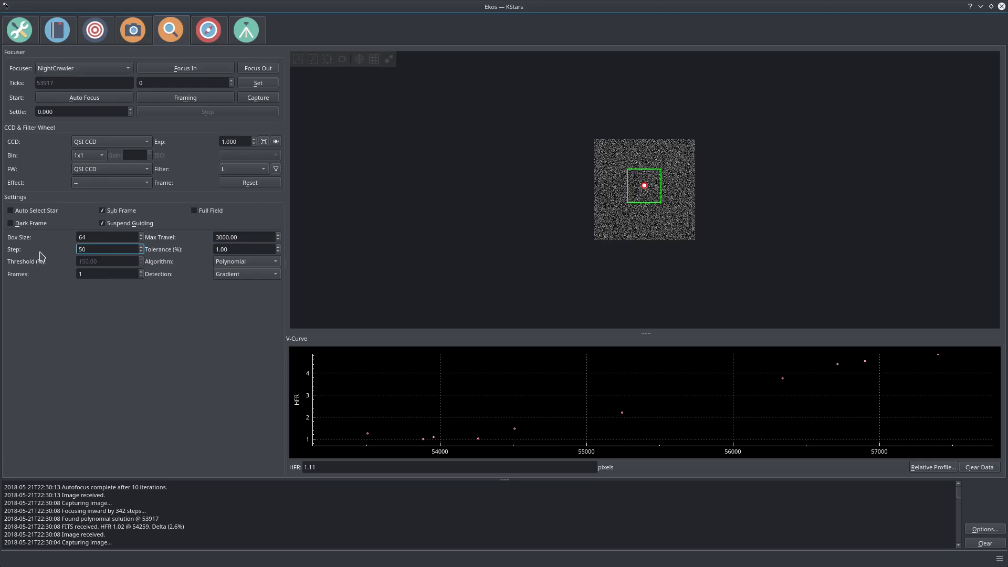
{"action": "mouse_move", "coordinate": [101, 245]}
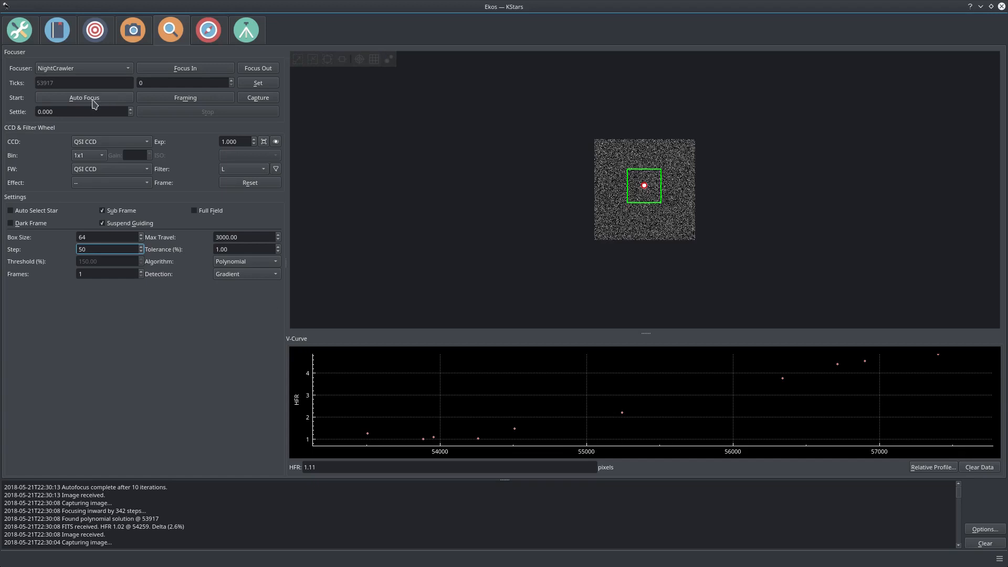
{"action": "mouse_move", "coordinate": [79, 99]}
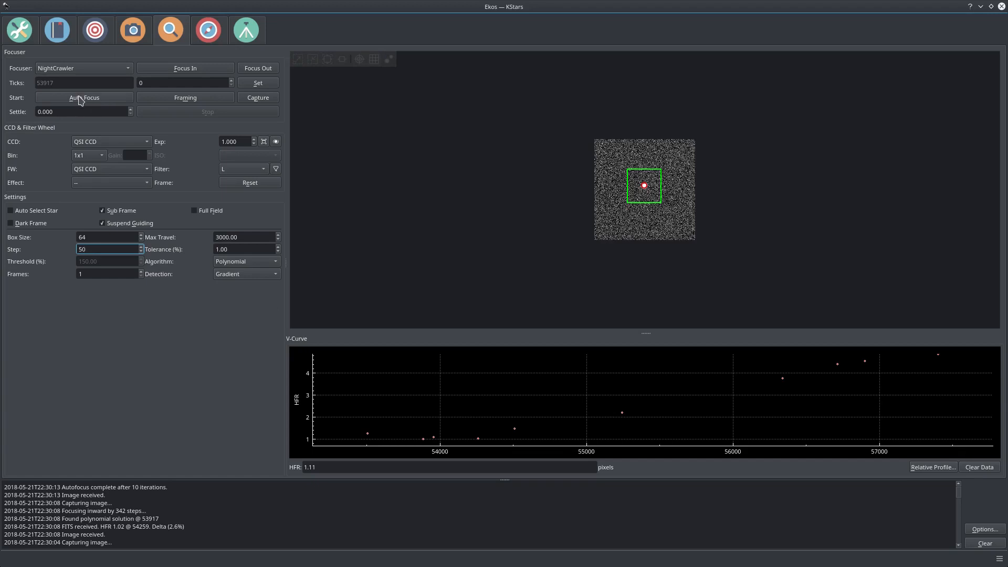
{"action": "mouse_move", "coordinate": [83, 100]}
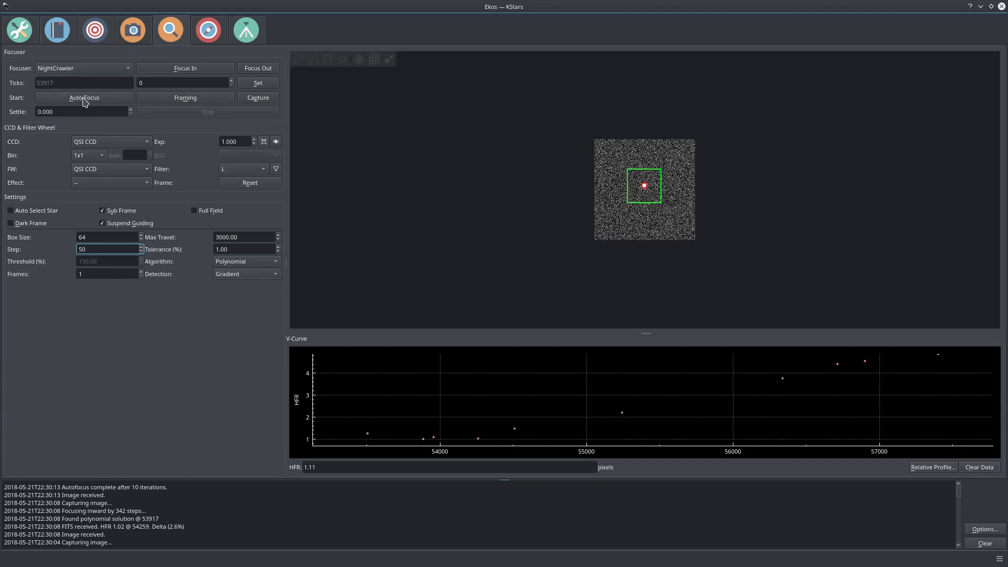
Run the fine autofocus to position 53967 with HFR 0.79, then maximize Ekos.
{"action": "left_click", "coordinate": [83, 97]}
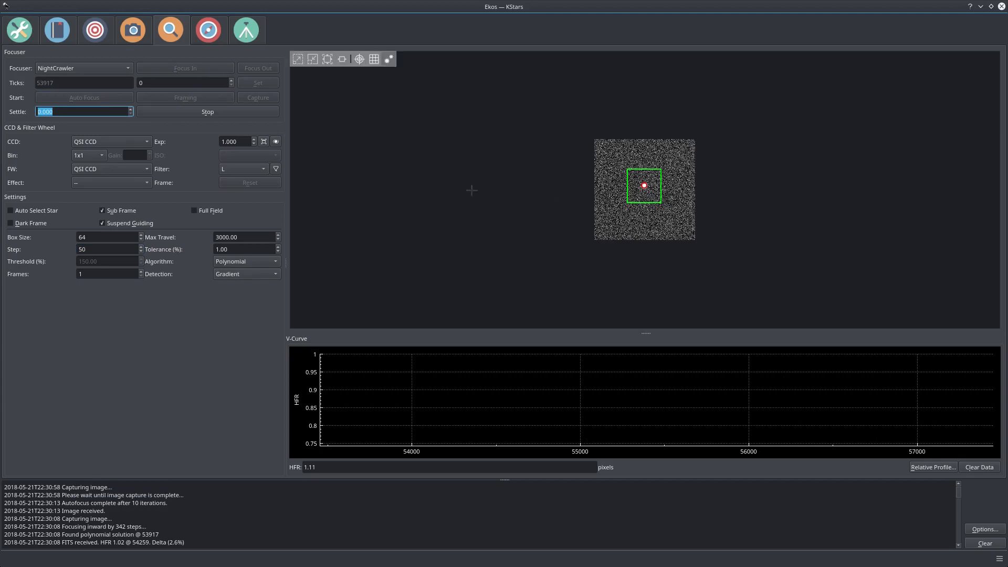
{"action": "mouse_move", "coordinate": [463, 237]}
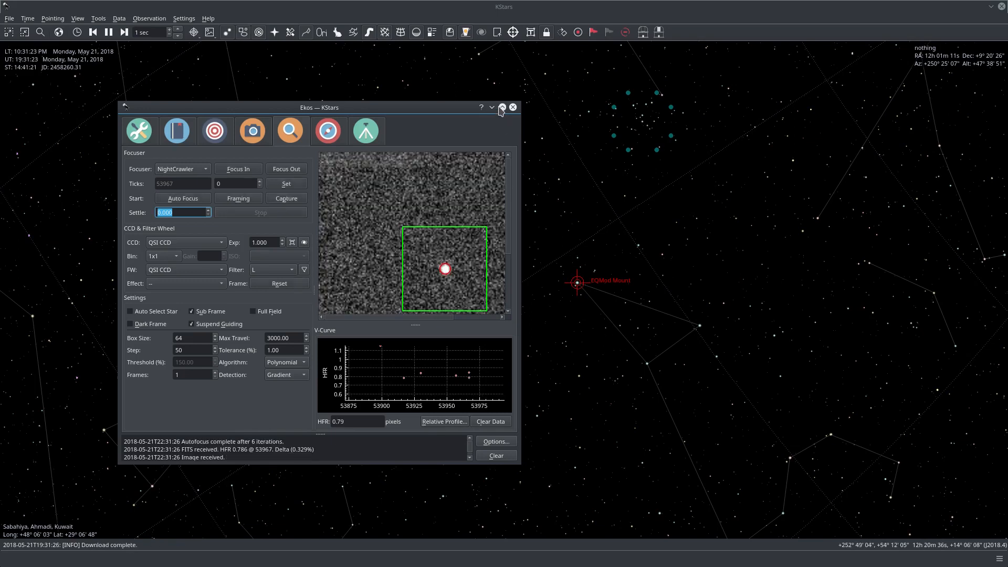
{"action": "left_click", "coordinate": [502, 107]}
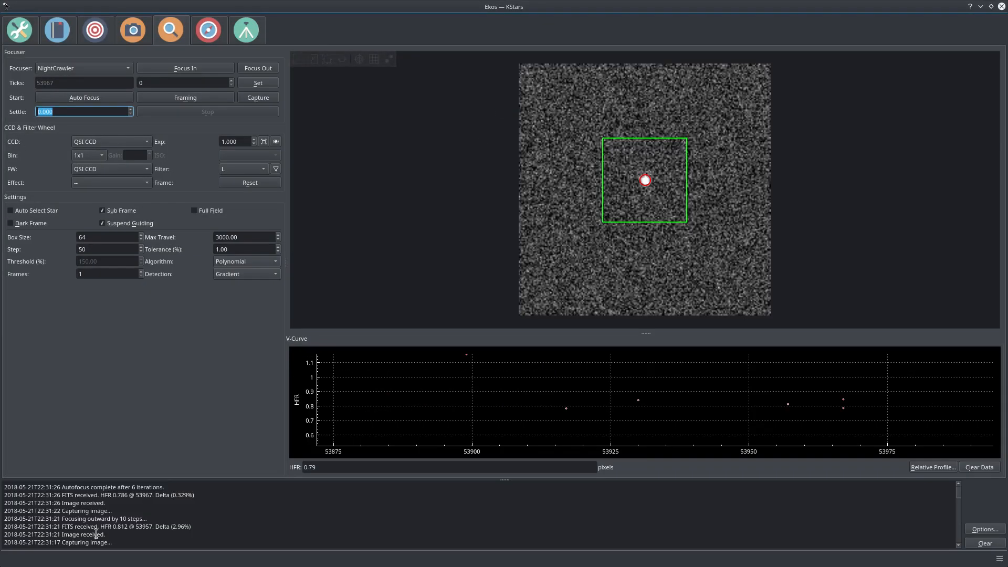
{"action": "mouse_move", "coordinate": [462, 531]}
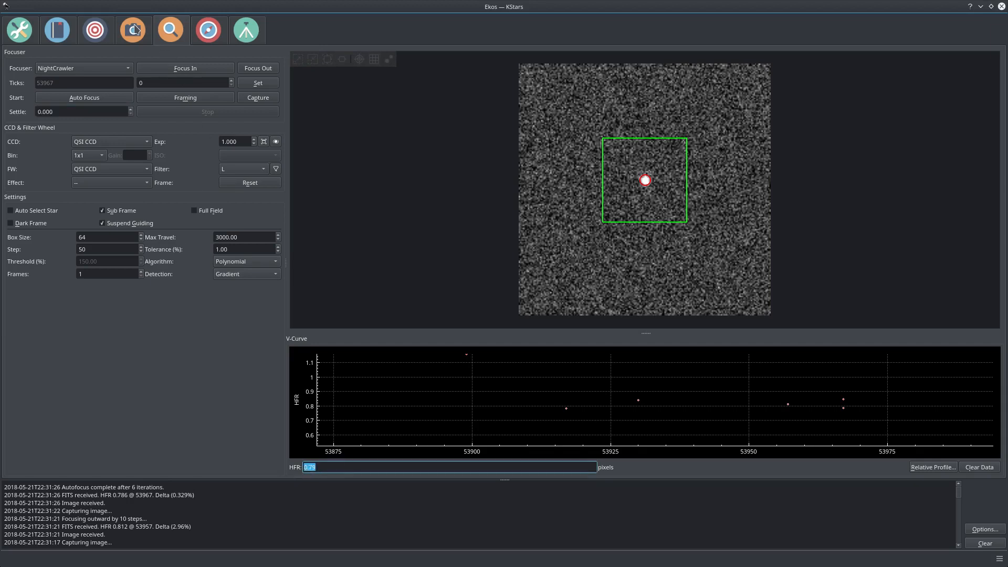
Open the Ekos Capture module to reach the 'Autofocus if HFR >' limit.
{"action": "left_click", "coordinate": [132, 29]}
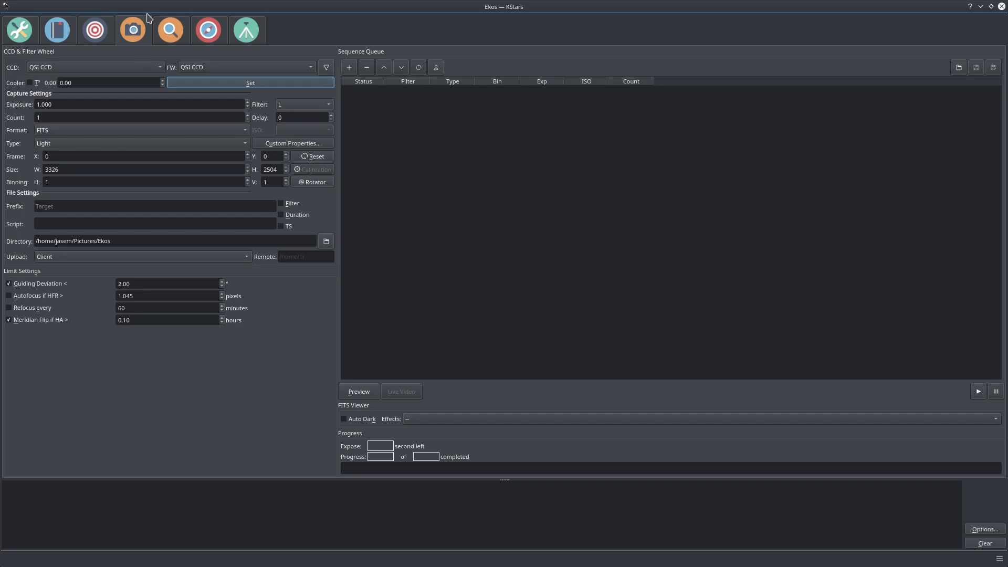
{"action": "mouse_move", "coordinate": [163, 143]}
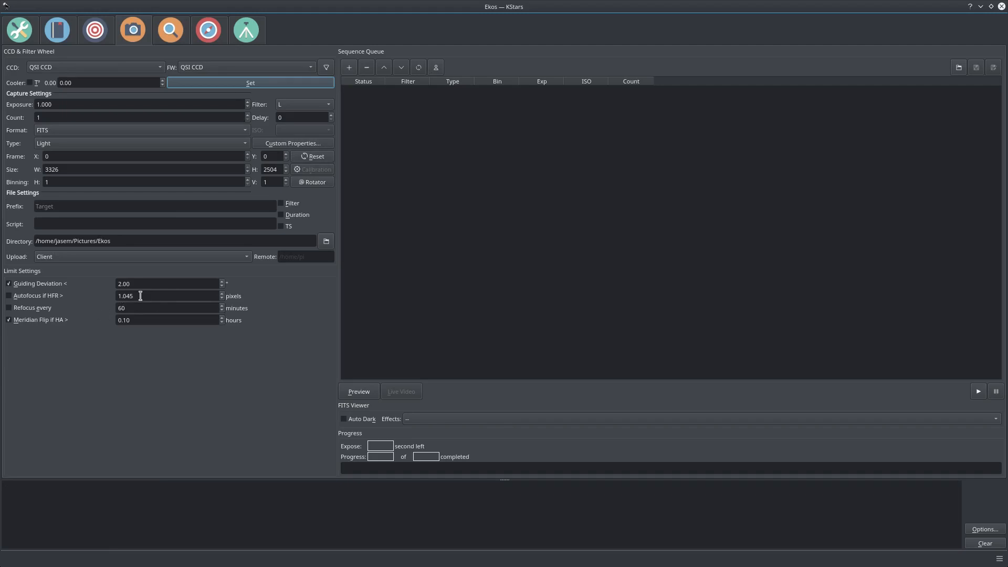
{"action": "mouse_move", "coordinate": [497, 155]}
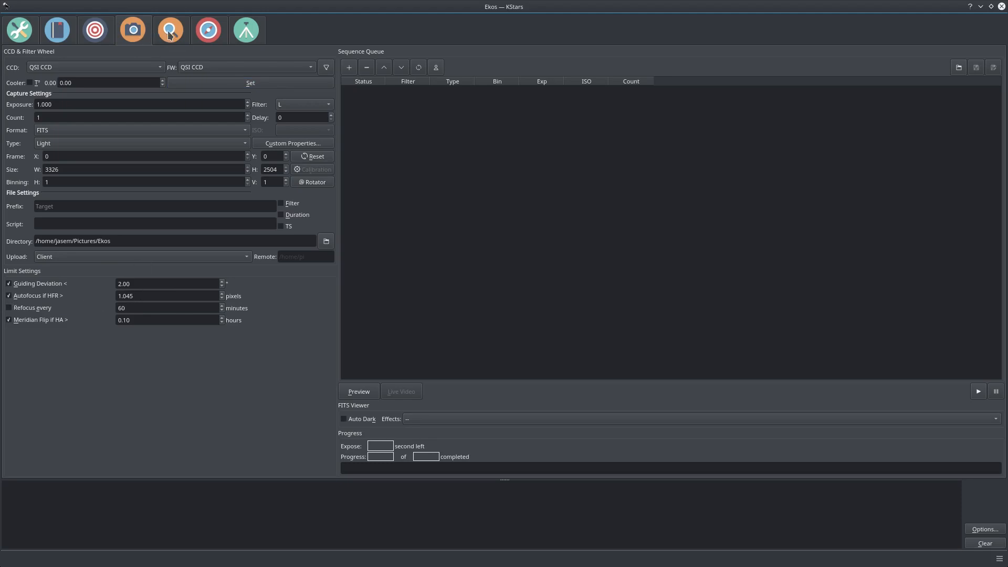
Return to the Focus module and list the image Effect options without changing them.
{"action": "left_click", "coordinate": [170, 29]}
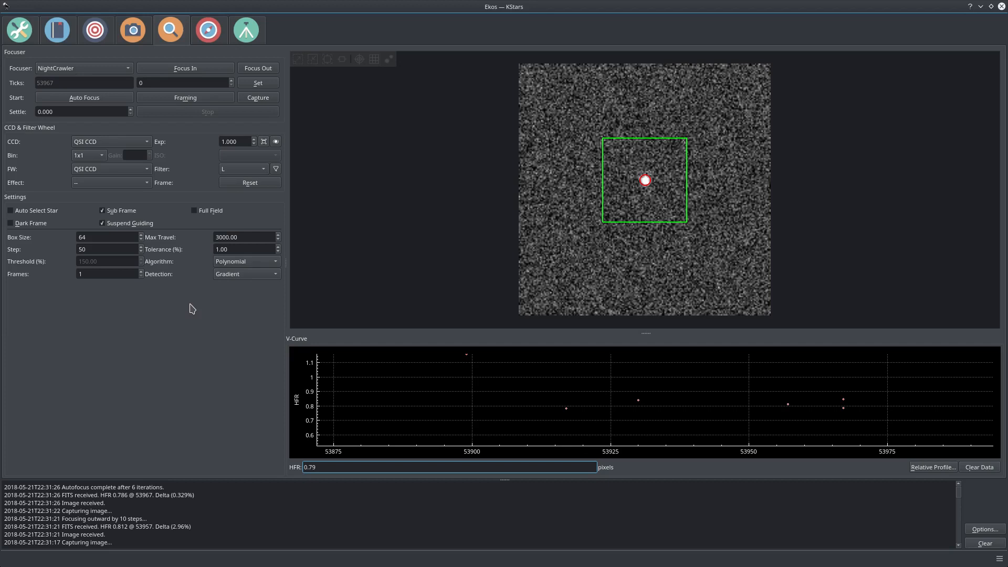
{"action": "mouse_move", "coordinate": [55, 194]}
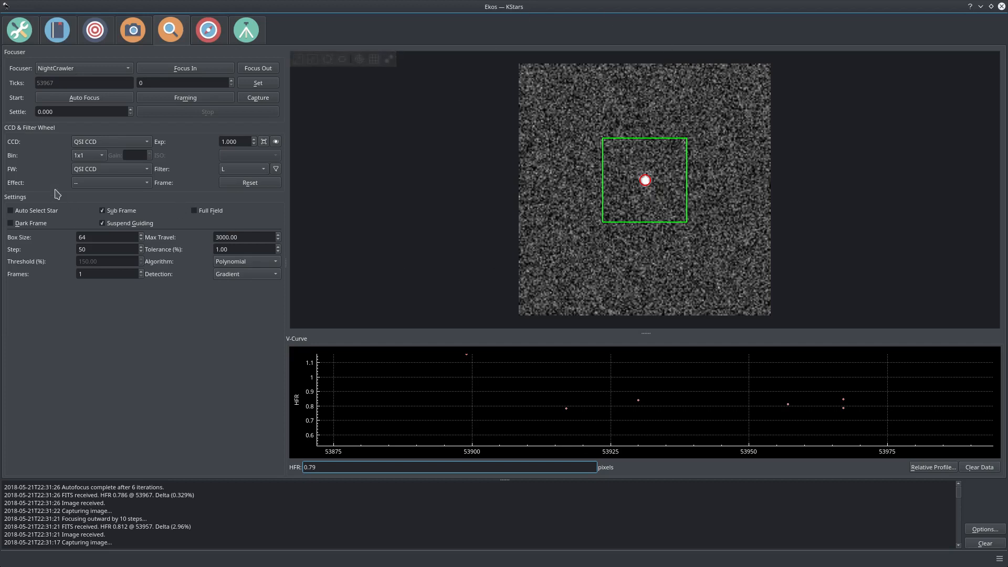
{"action": "left_click", "coordinate": [110, 182]}
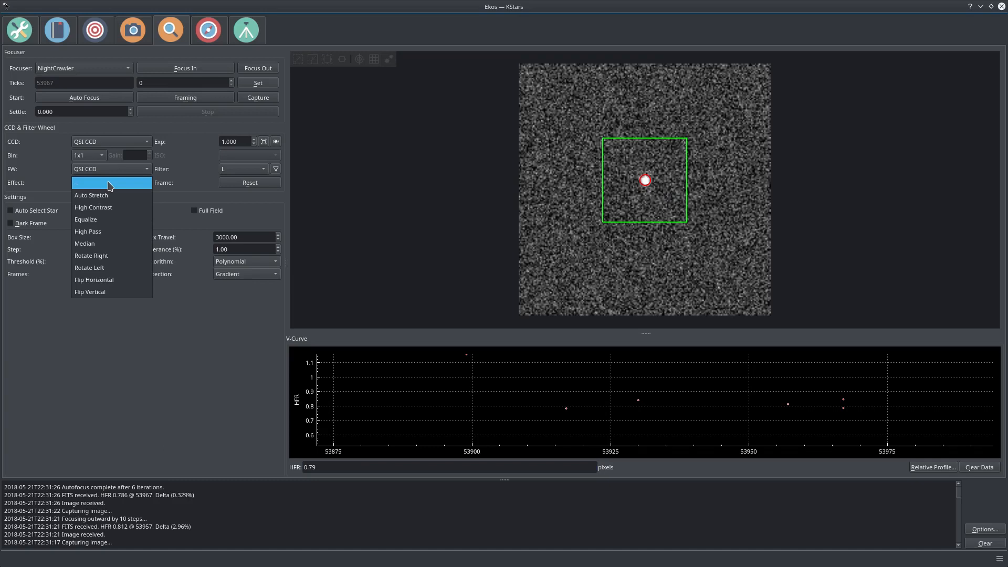
{"action": "mouse_move", "coordinate": [84, 243]}
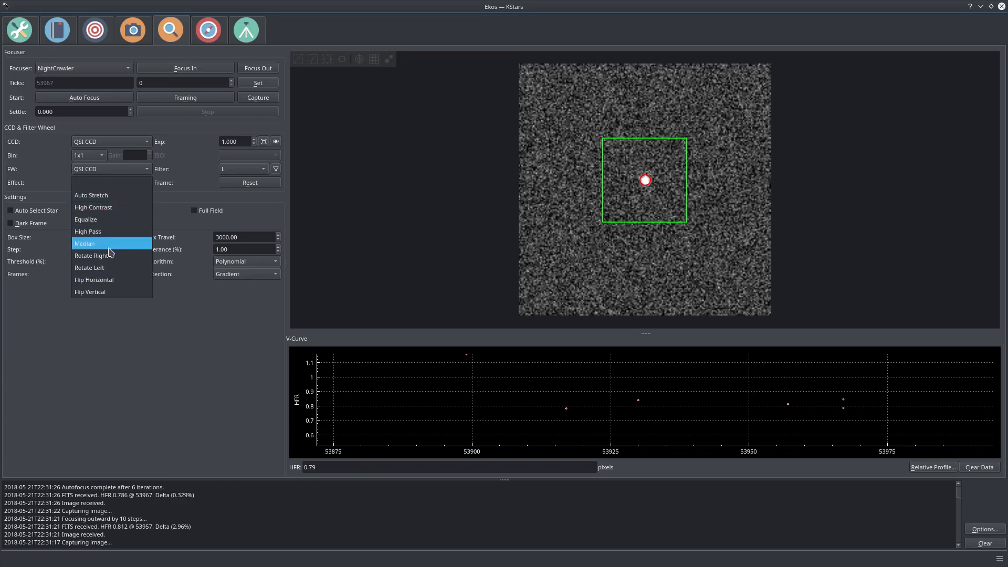
{"action": "mouse_move", "coordinate": [98, 198]}
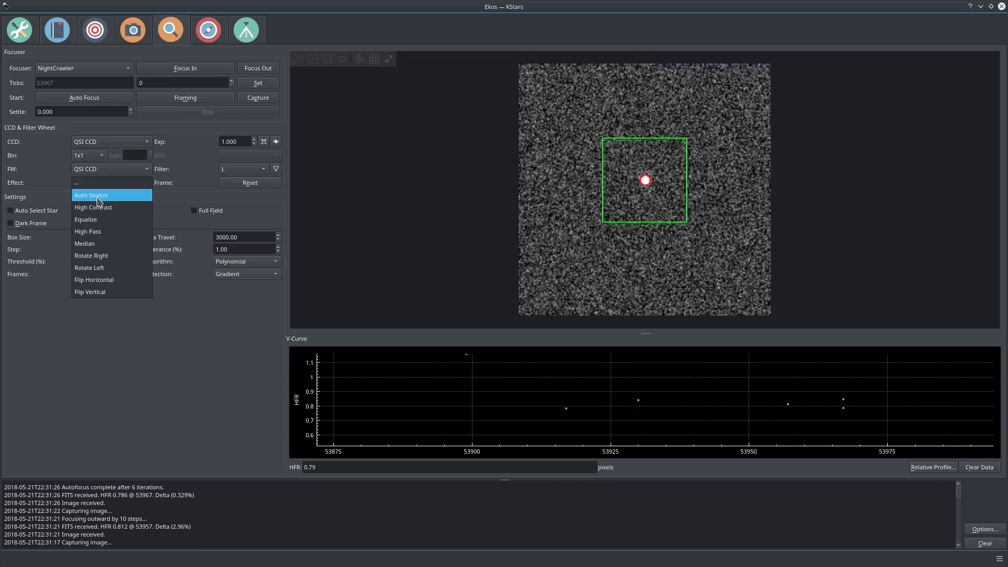
{"action": "mouse_move", "coordinate": [111, 244]}
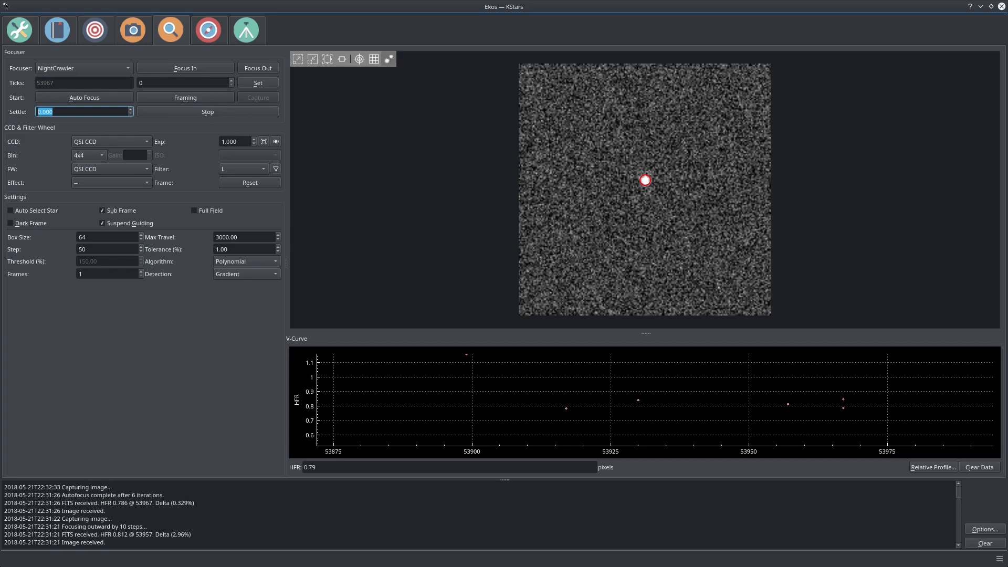
{"action": "mouse_move", "coordinate": [492, 298]}
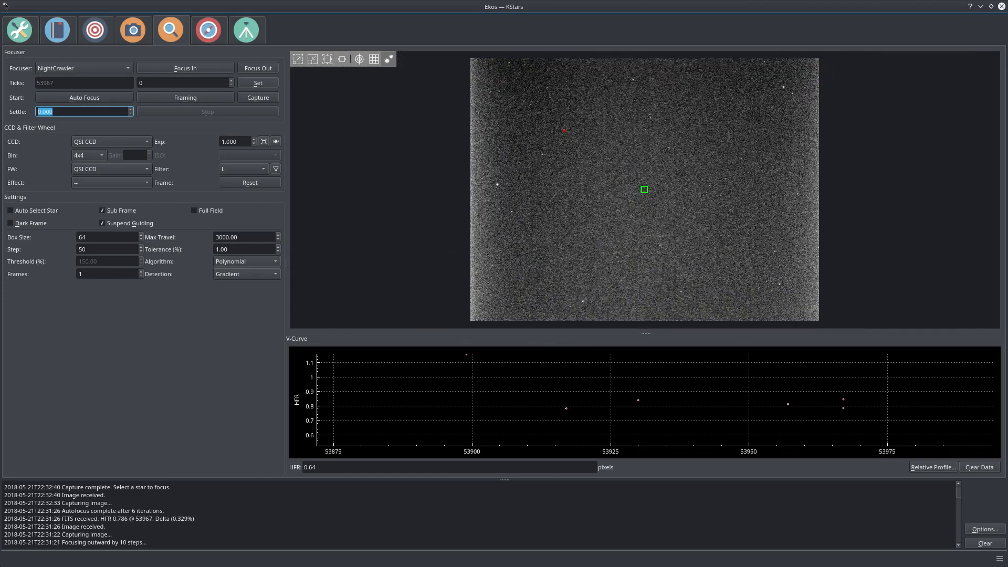
{"action": "mouse_move", "coordinate": [565, 131]}
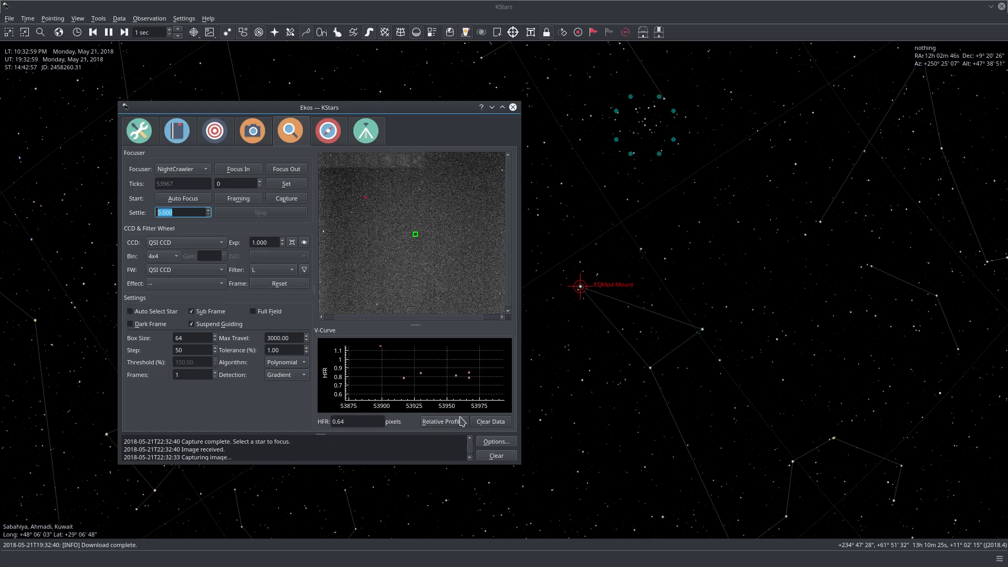
{"action": "left_click", "coordinate": [443, 421]}
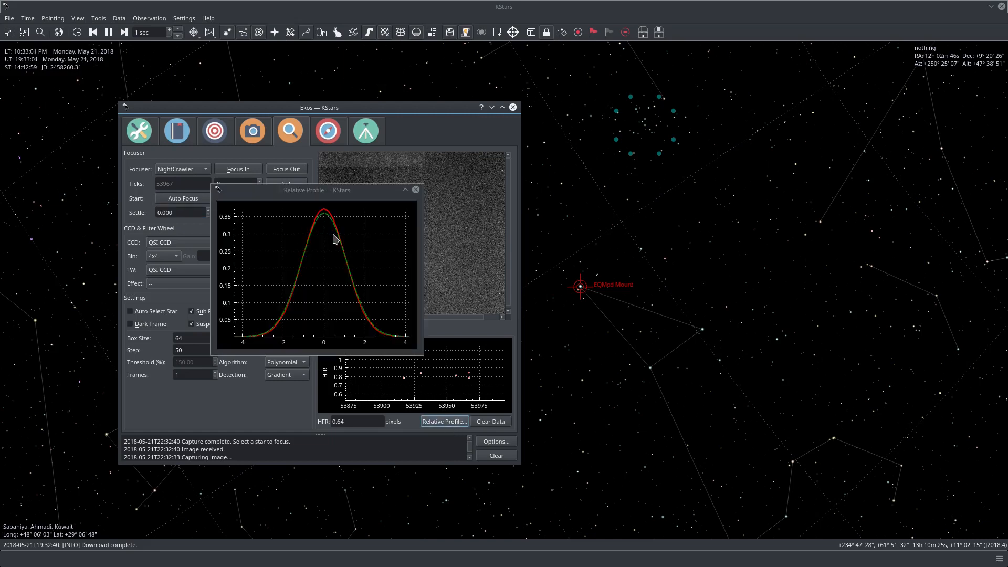
{"action": "mouse_move", "coordinate": [287, 304]}
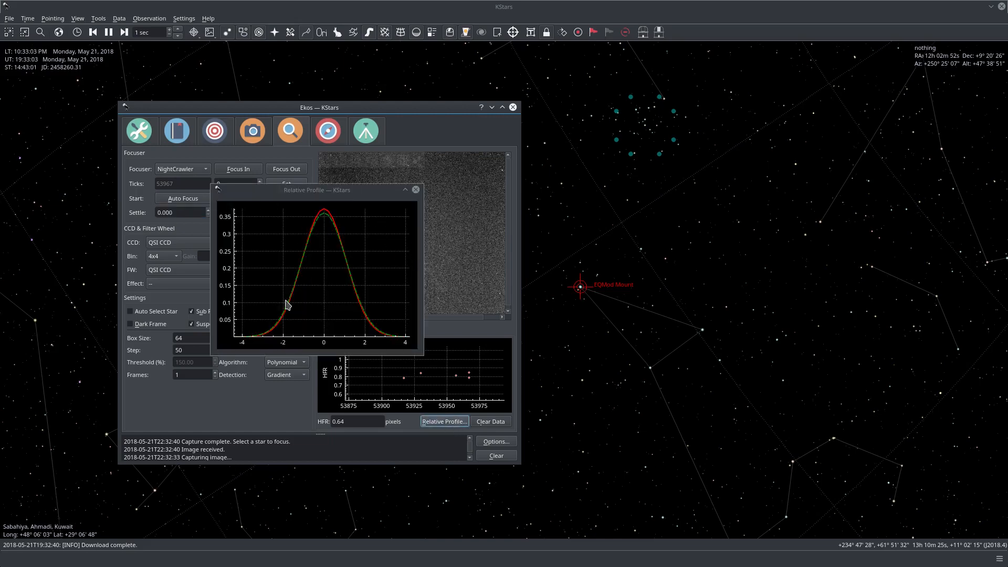
{"action": "mouse_move", "coordinate": [287, 310]}
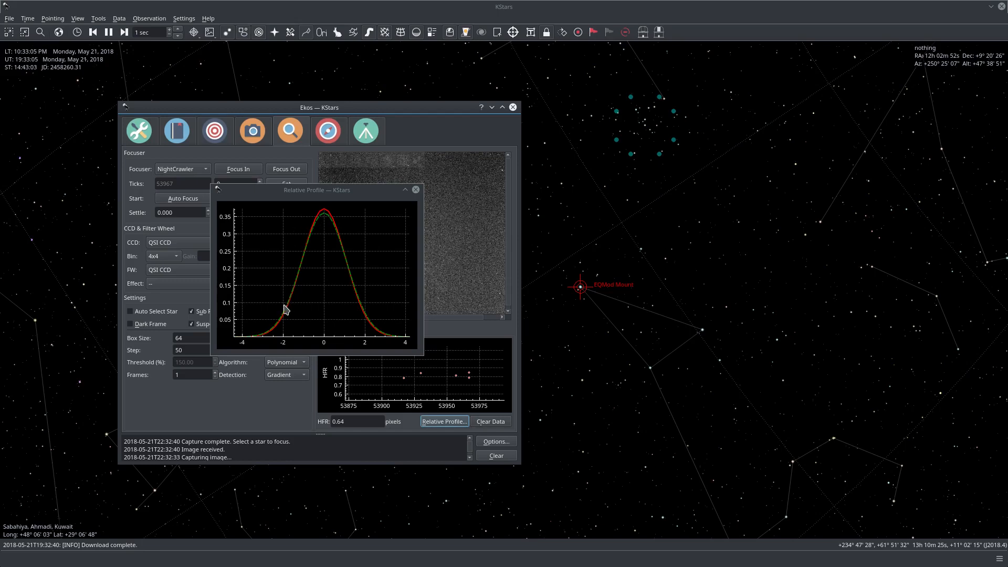
{"action": "mouse_move", "coordinate": [372, 321]}
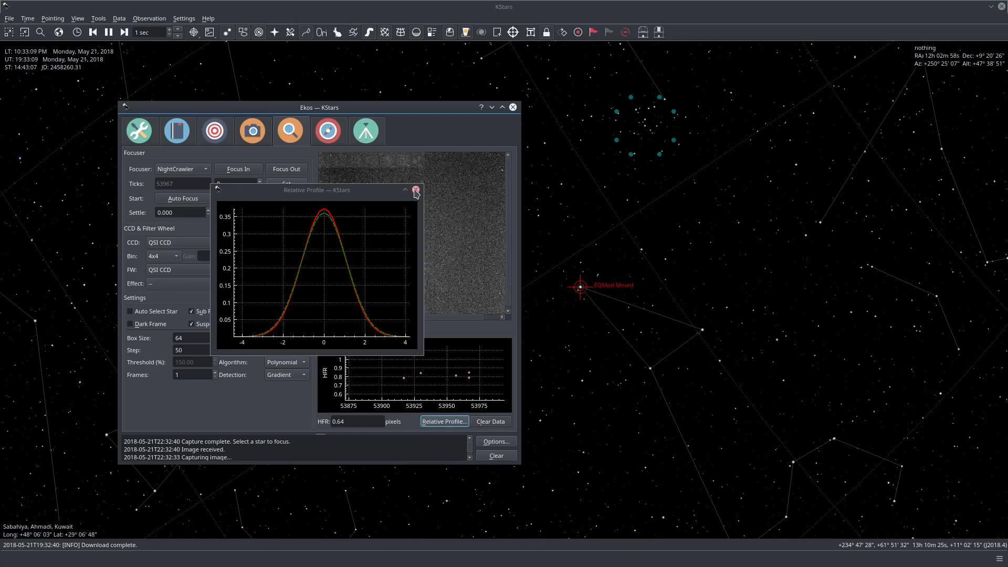
{"action": "left_click", "coordinate": [415, 192]}
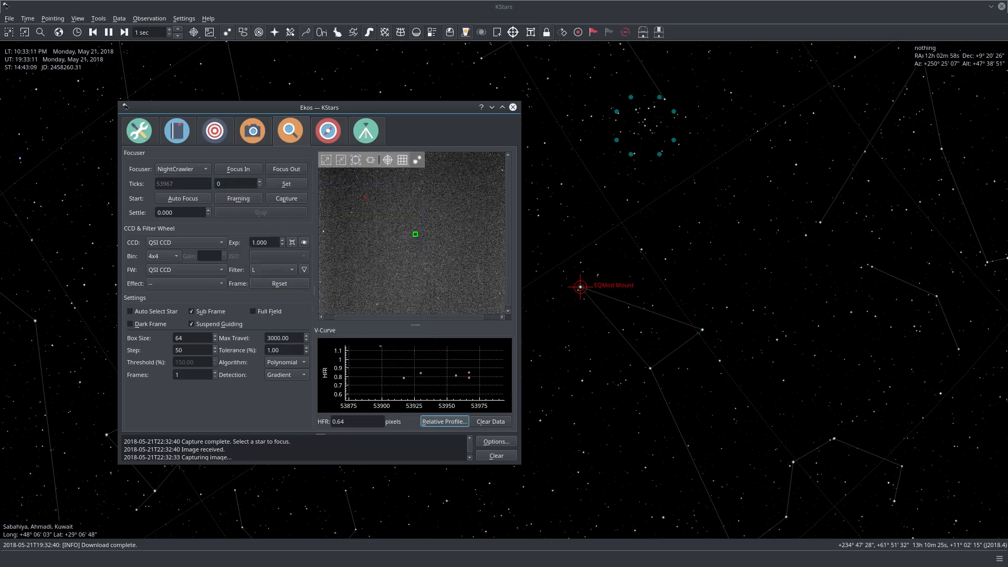